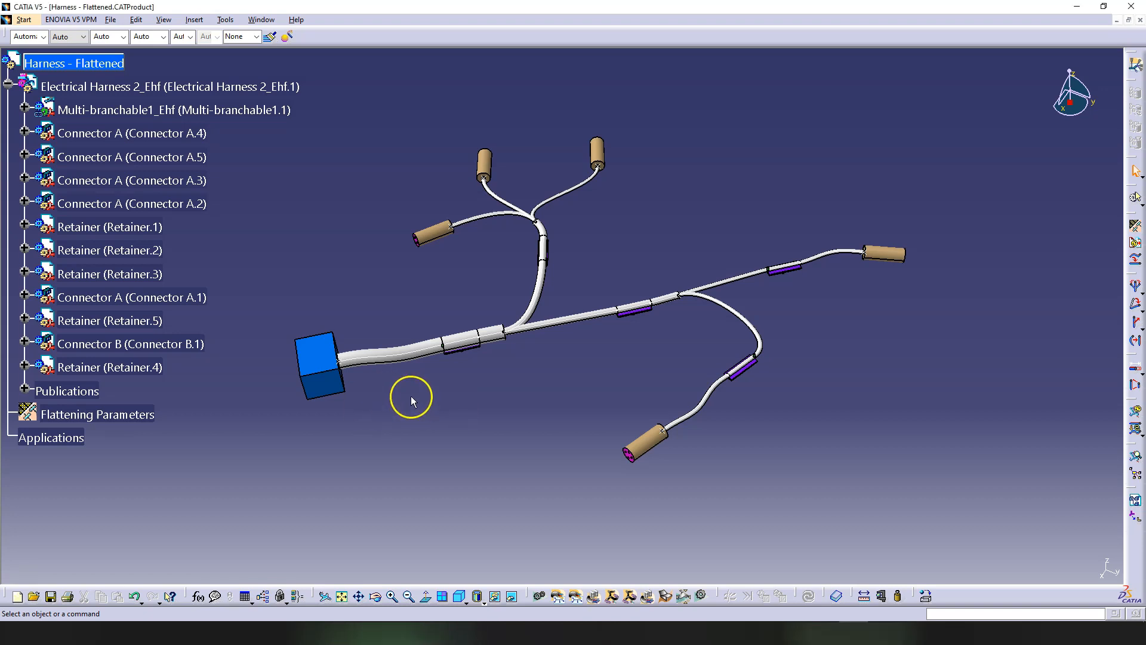
# - Collapse the tree nodes, check the Harness - Flattened file in Explorer, and return to CATIA
pyautogui.moveTo(411, 401); pyautogui.dragTo(566, 422)
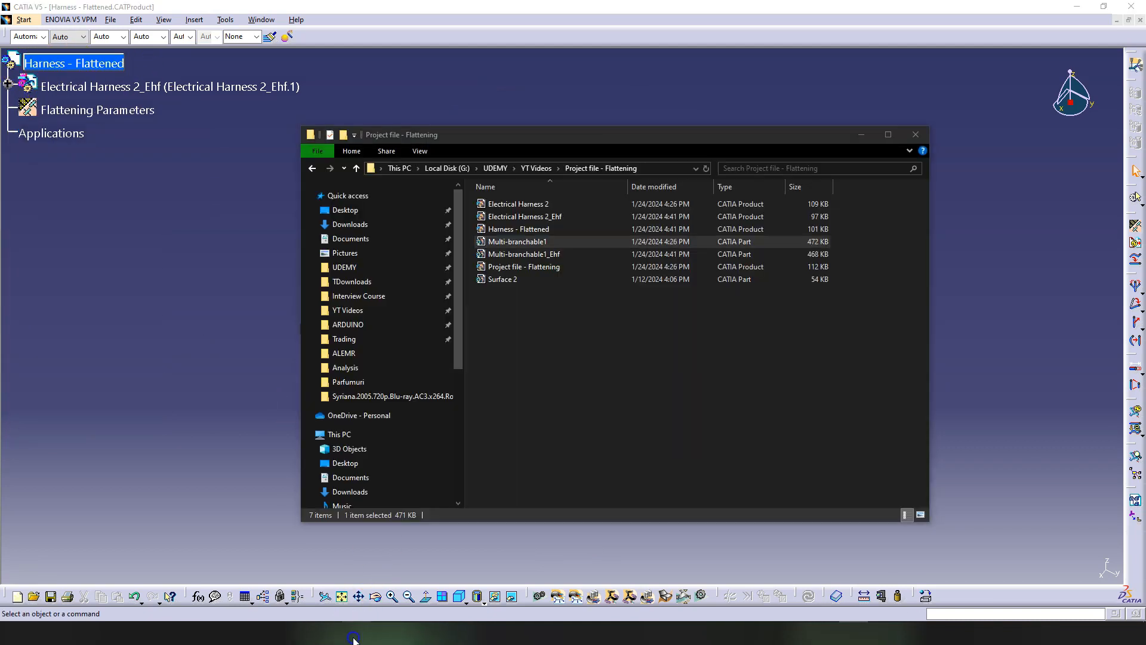
pyautogui.click(519, 229)
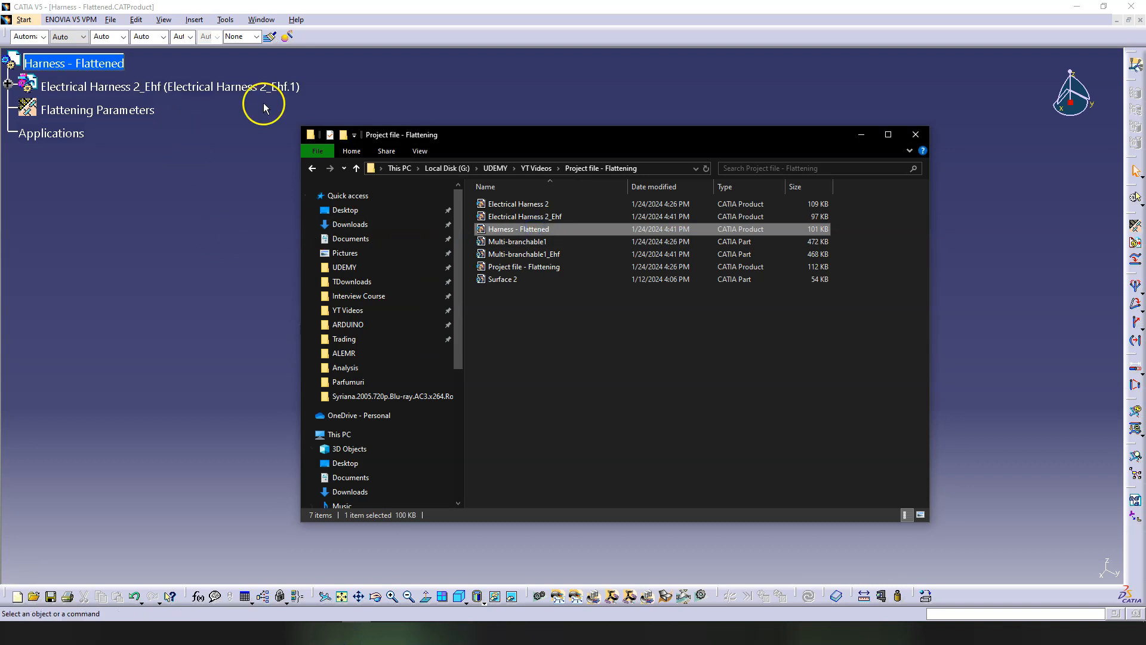
pyautogui.click(915, 134)
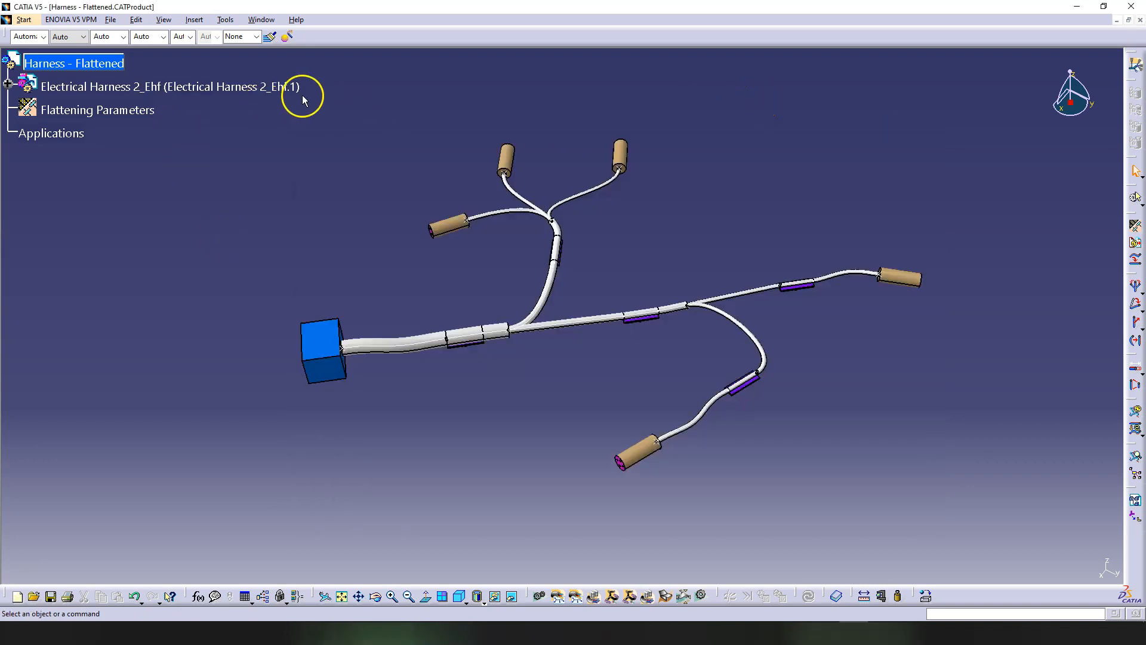
pyautogui.moveTo(124, 113)
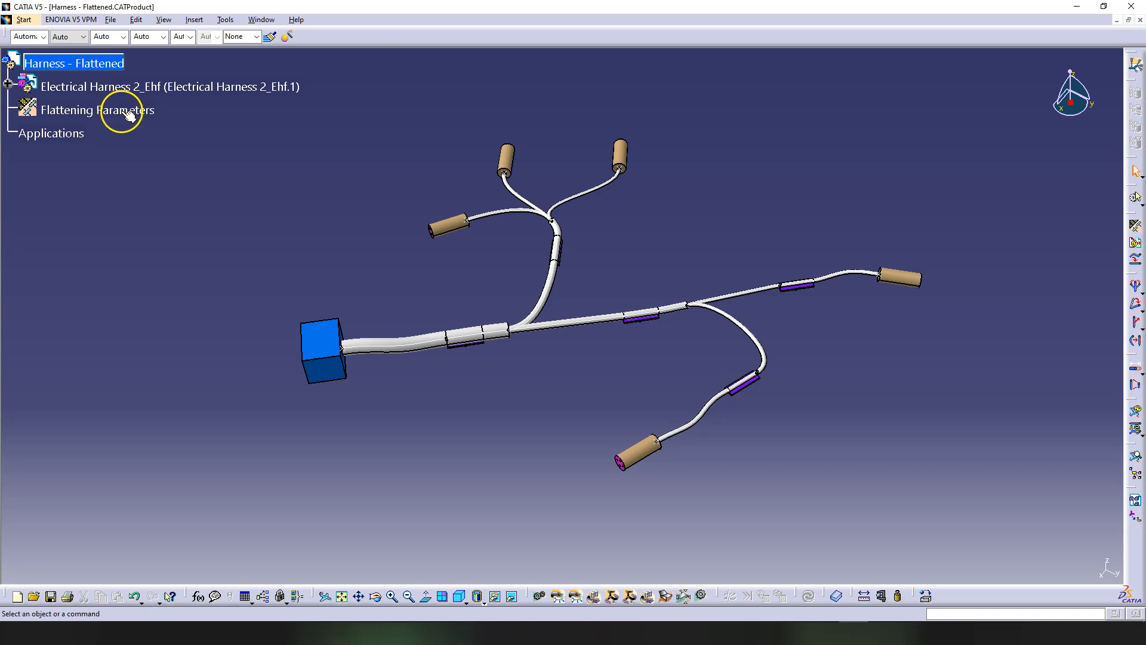
pyautogui.moveTo(385, 269)
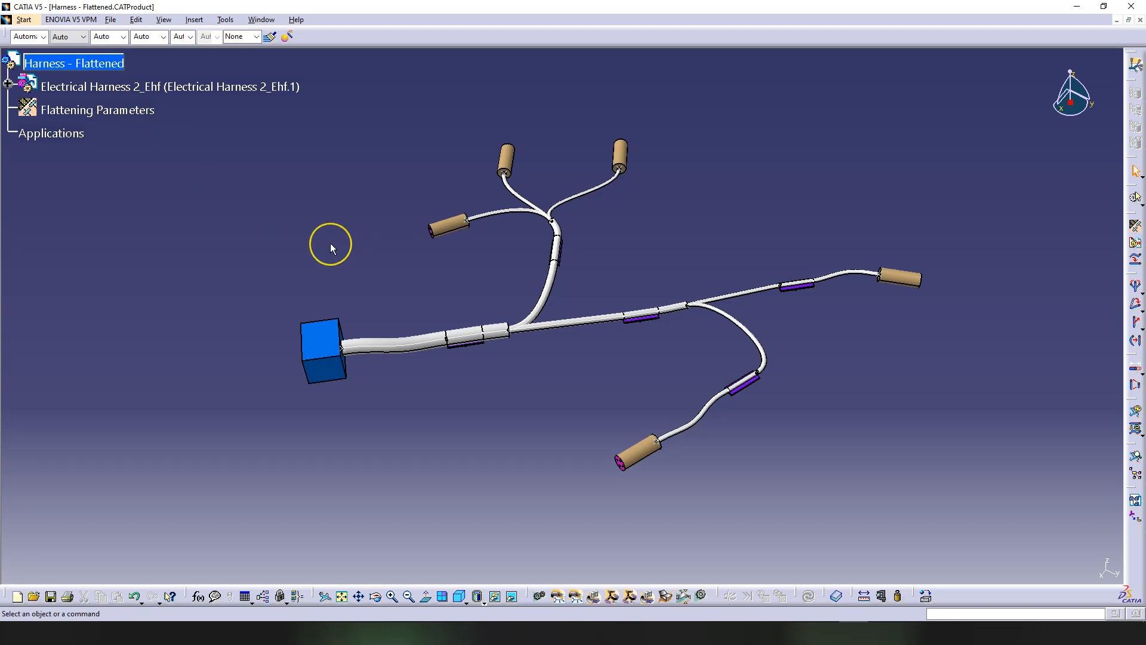
pyautogui.moveTo(502, 235)
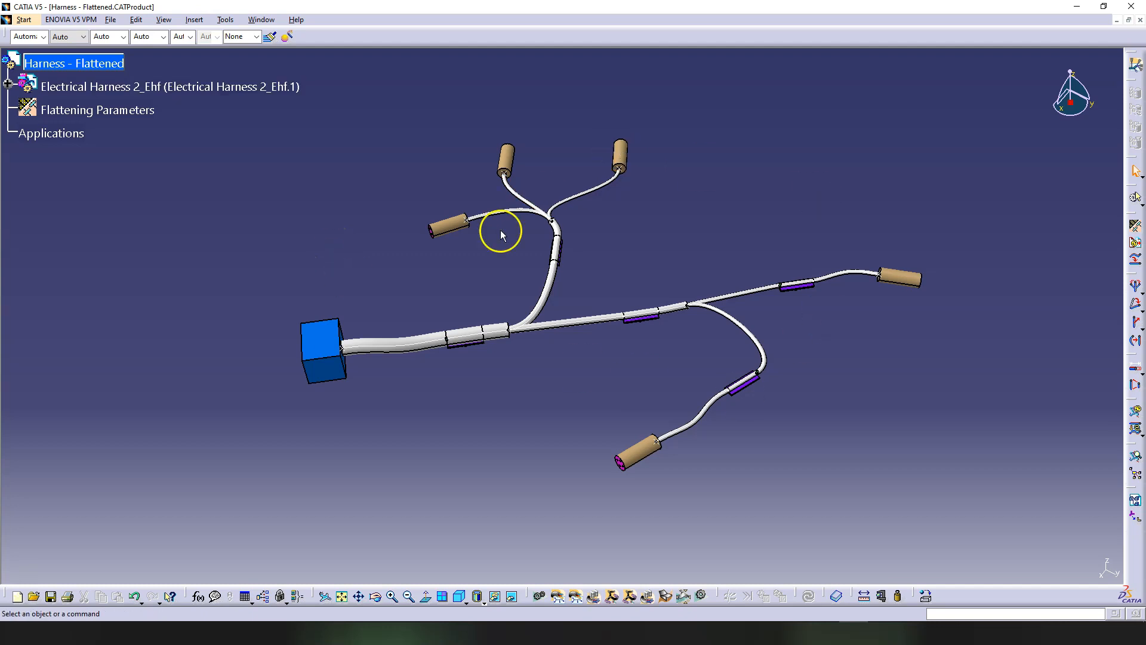
pyautogui.moveTo(526, 394)
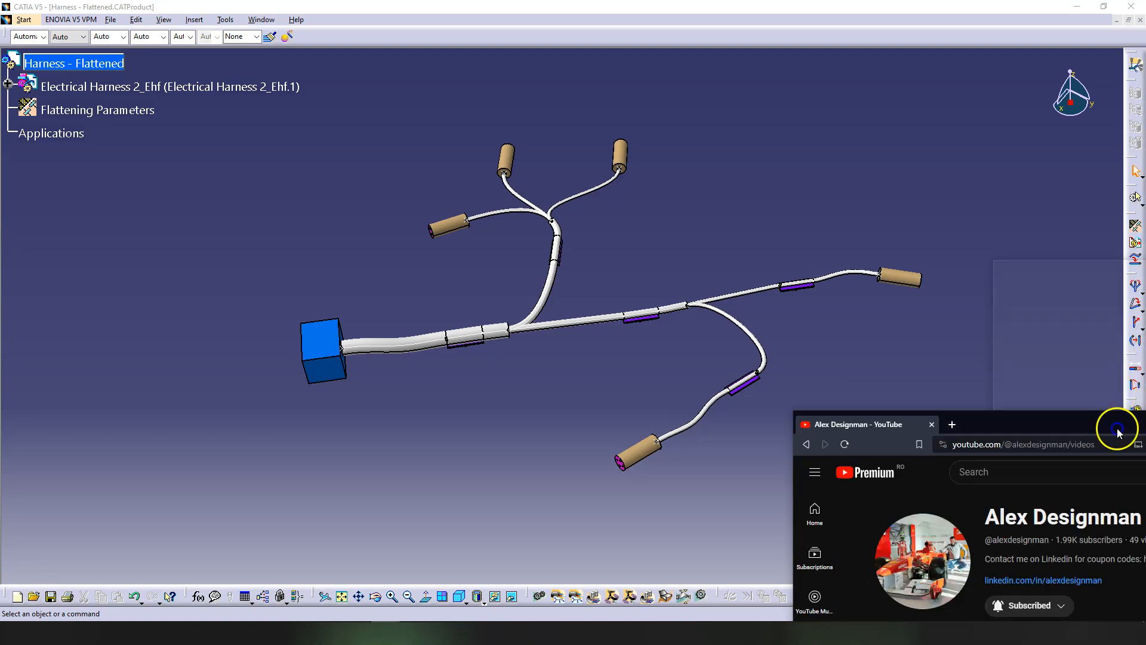
pyautogui.click(1117, 430)
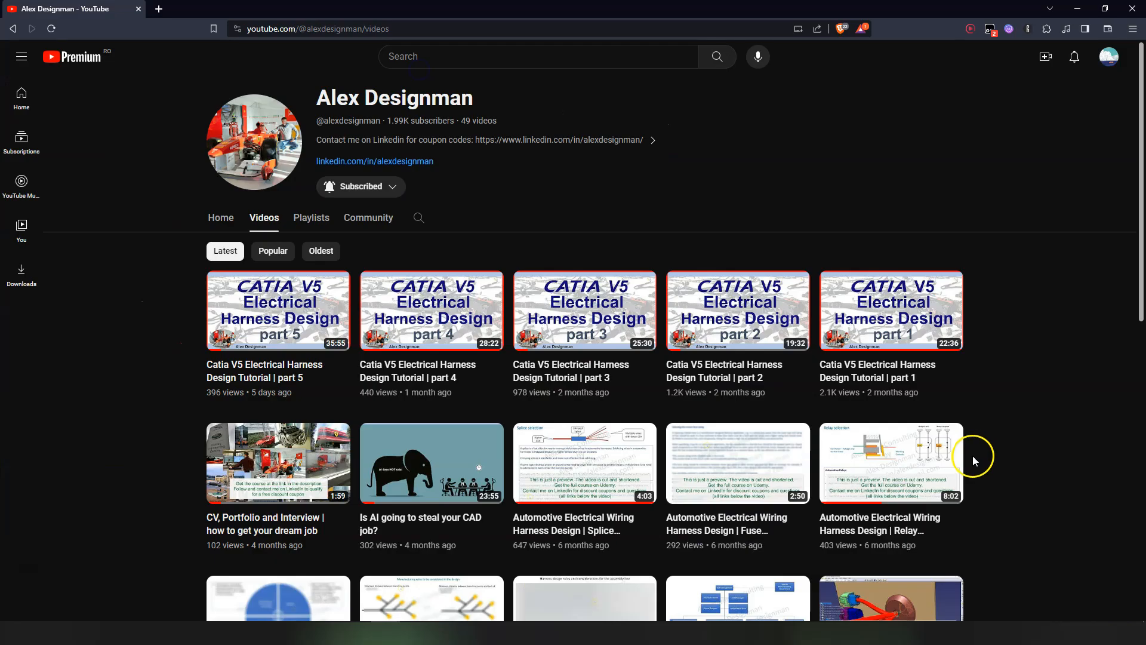
pyautogui.moveTo(986, 427)
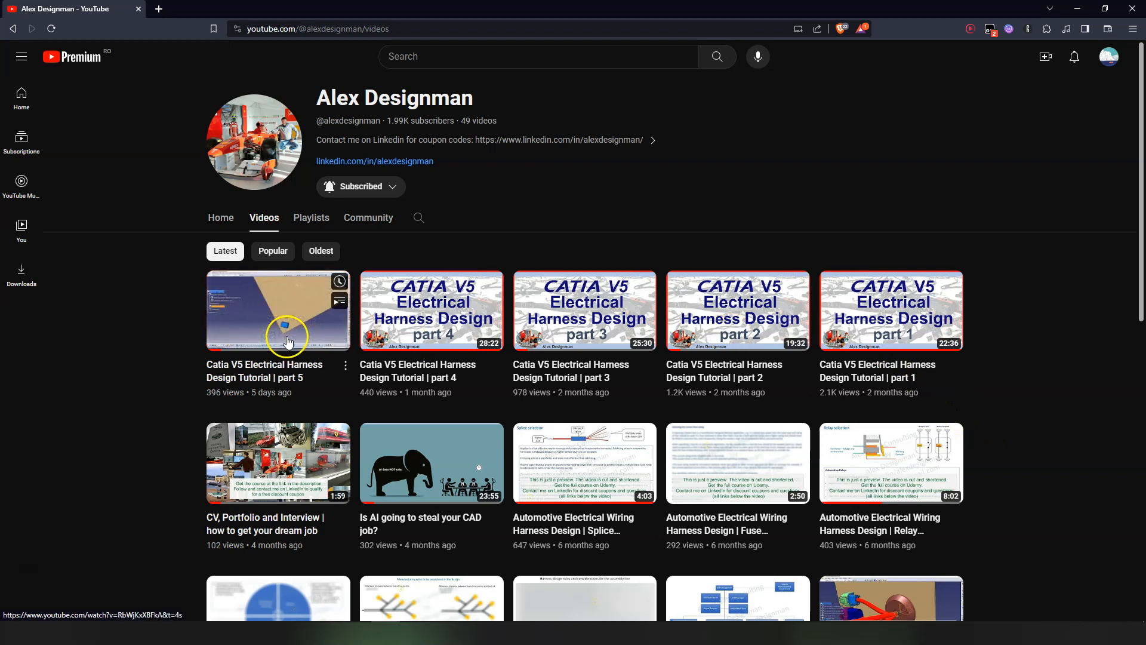
pyautogui.moveTo(1106, 82)
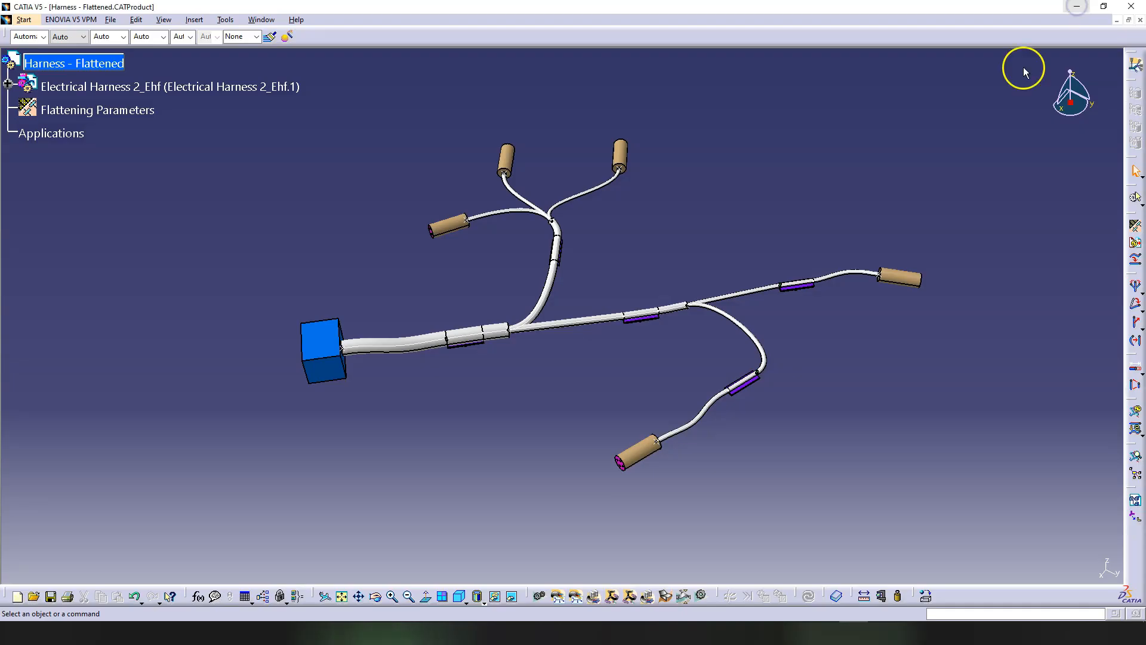
pyautogui.moveTo(518, 417)
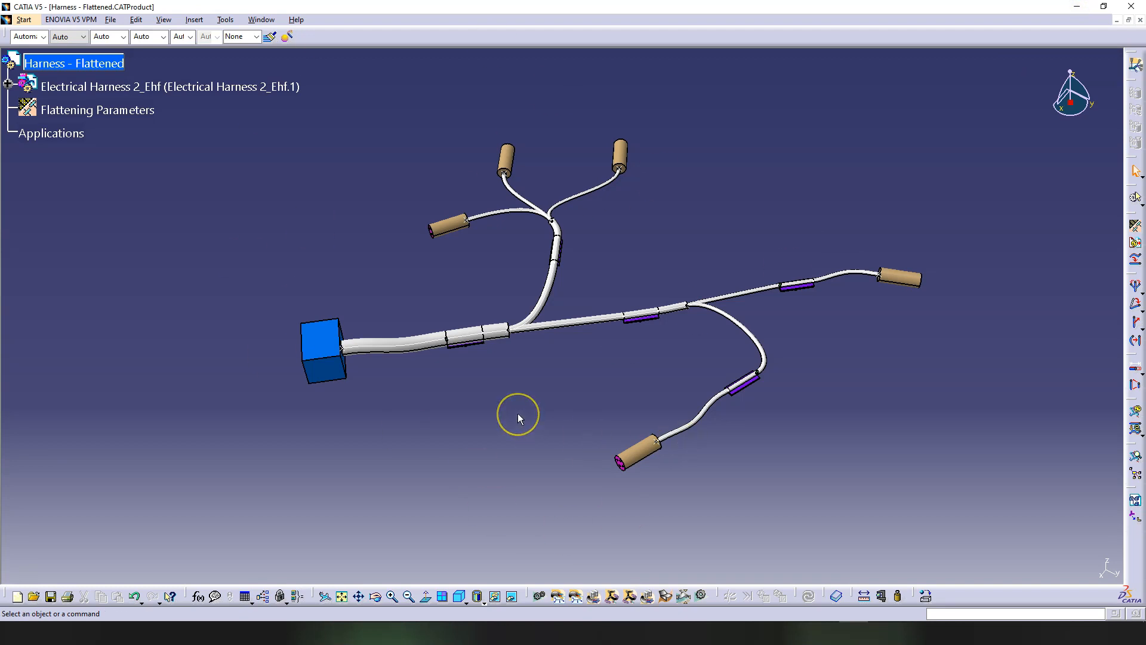
pyautogui.moveTo(518, 419)
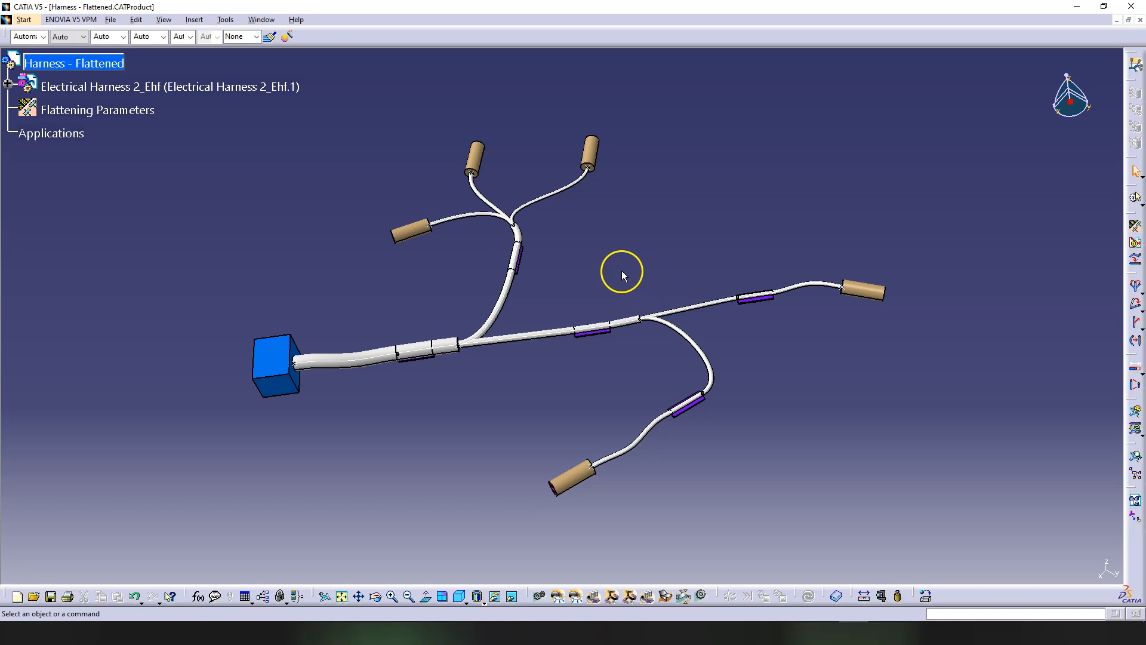
pyautogui.moveTo(681, 254)
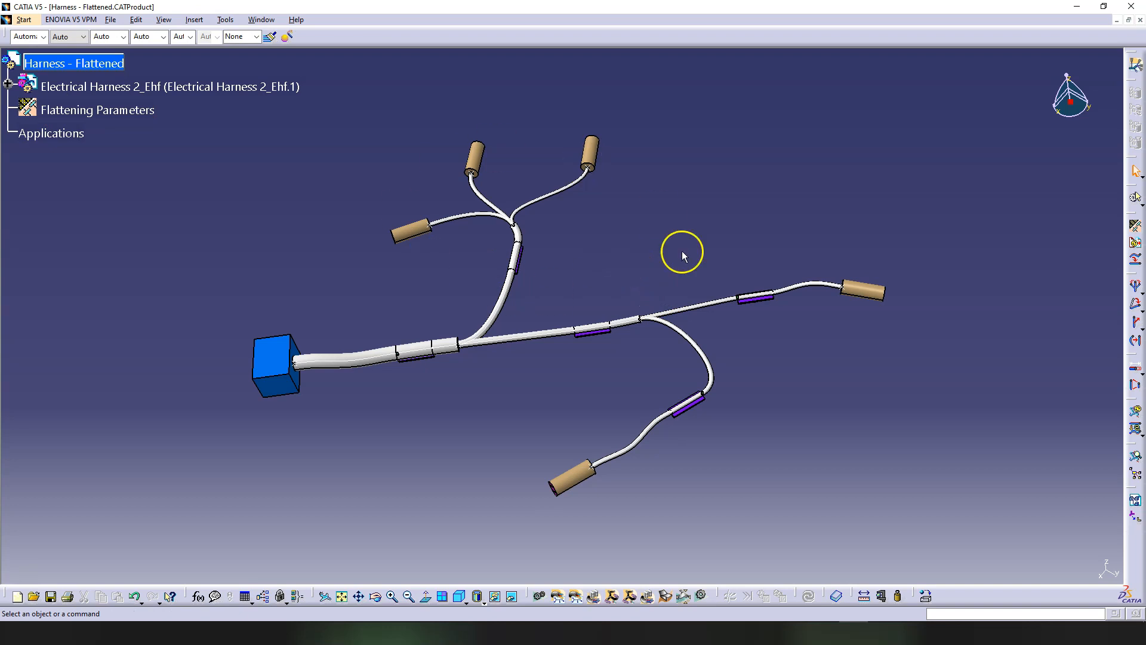
pyautogui.moveTo(1135, 226)
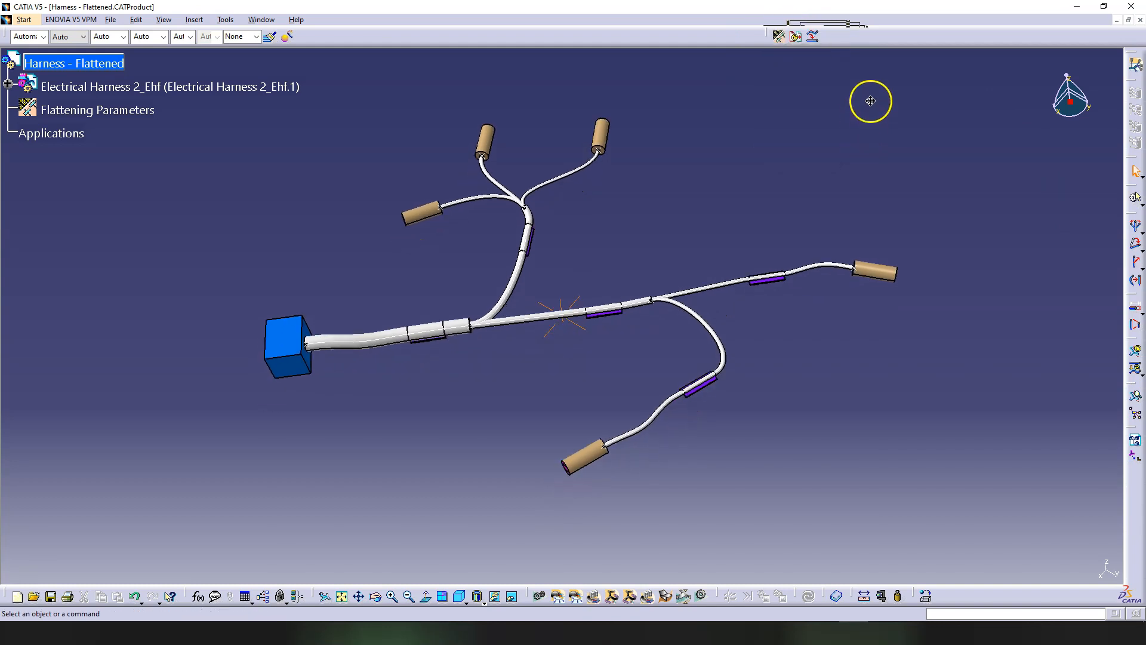
pyautogui.moveTo(778, 36)
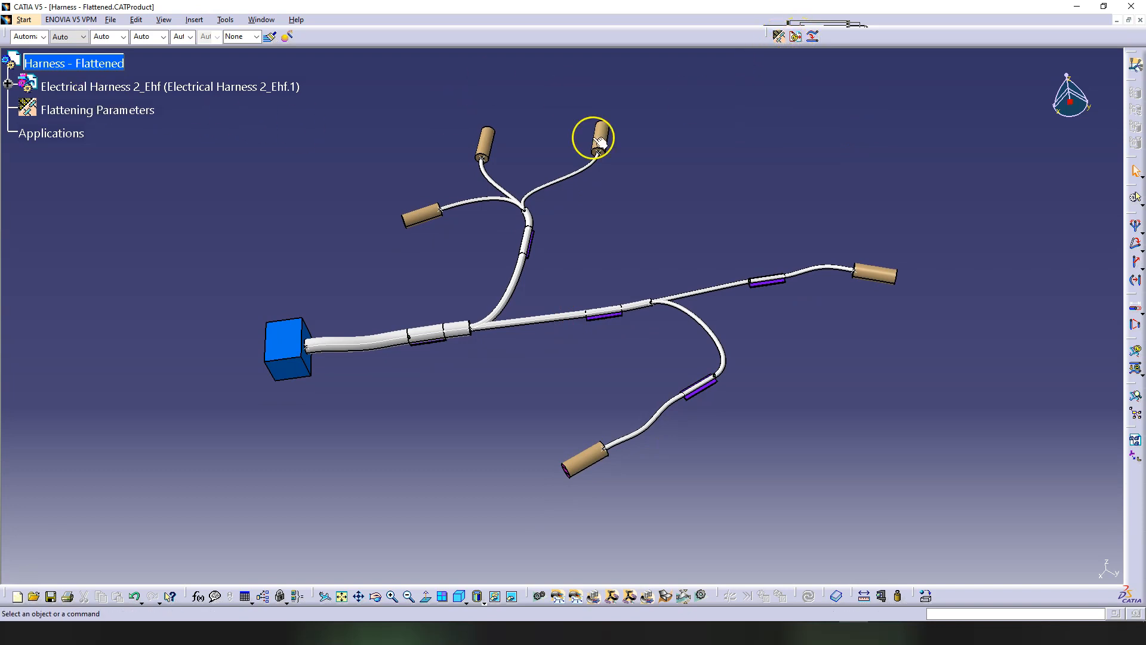
# - Pick Electrical Harness 2_Ehf and start the Flatten command
pyautogui.click(170, 85)
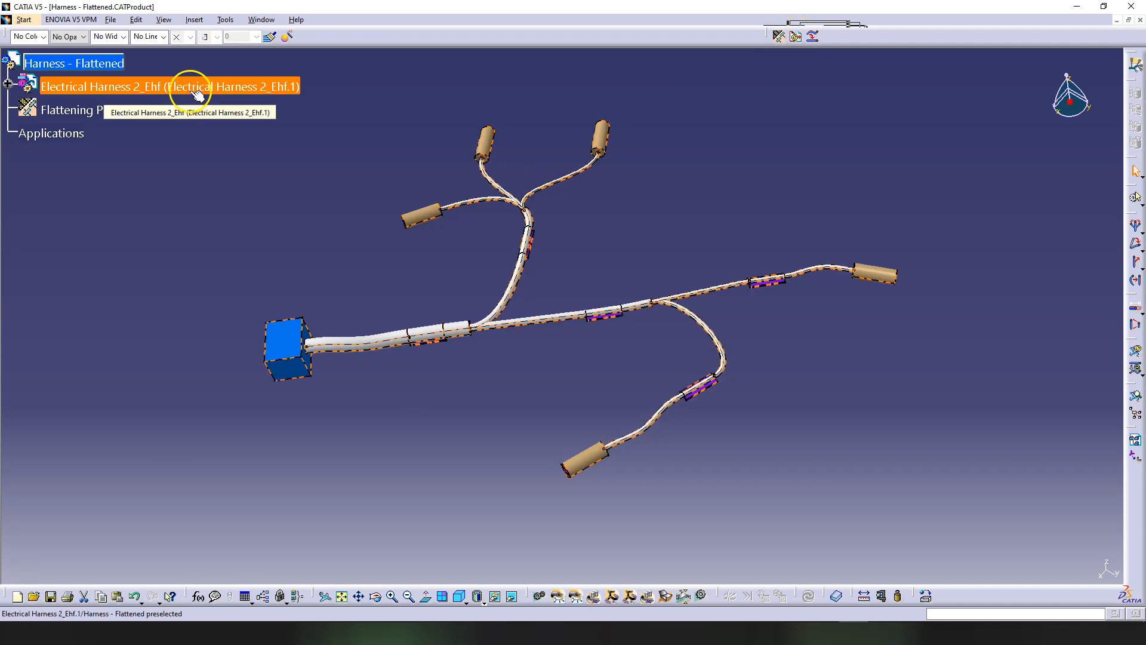
pyautogui.click(812, 36)
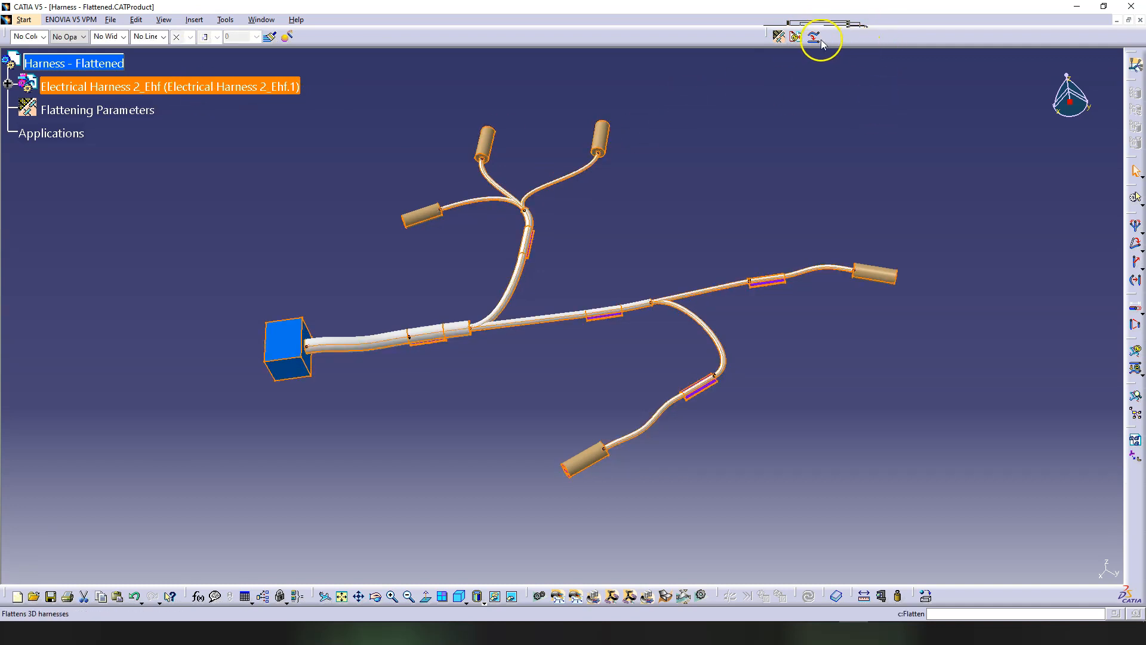
pyautogui.click(812, 36)
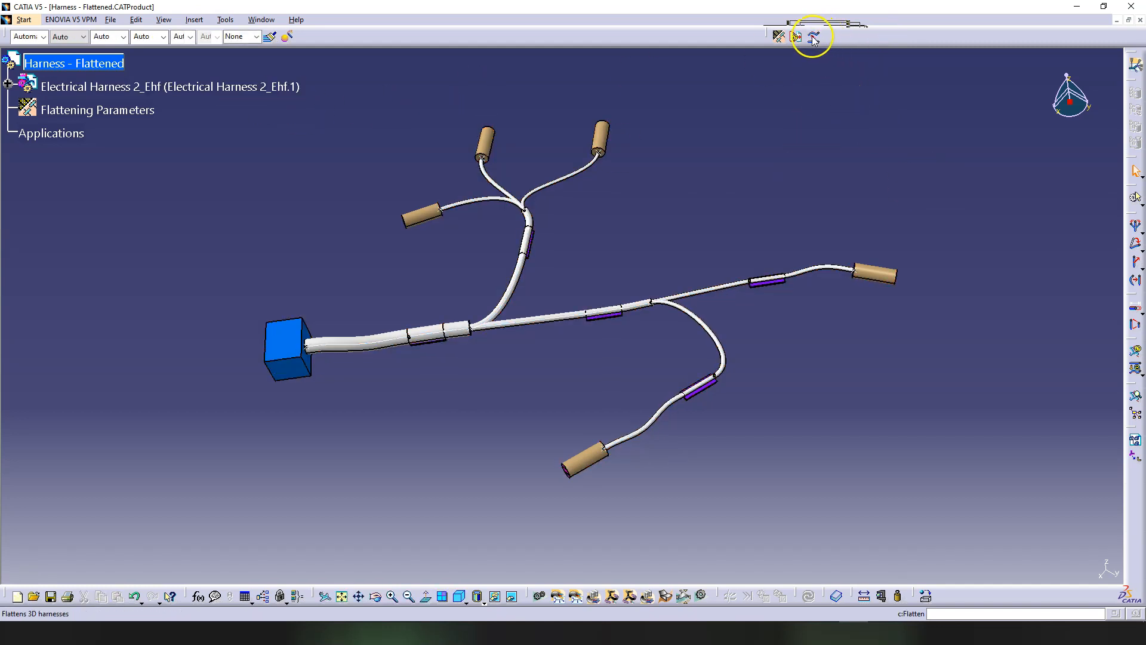
# - Flatten Electrical Harness 2_Ehf onto the xy plane with Coarse and Standard settings
pyautogui.click(812, 36)
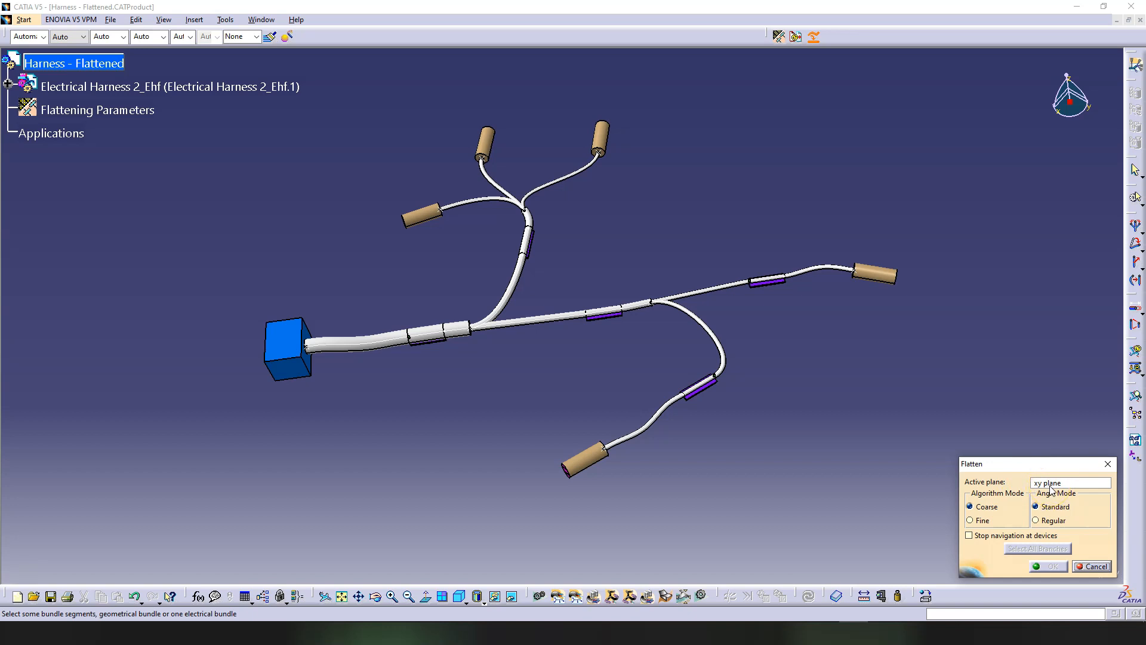
pyautogui.moveTo(1004, 472)
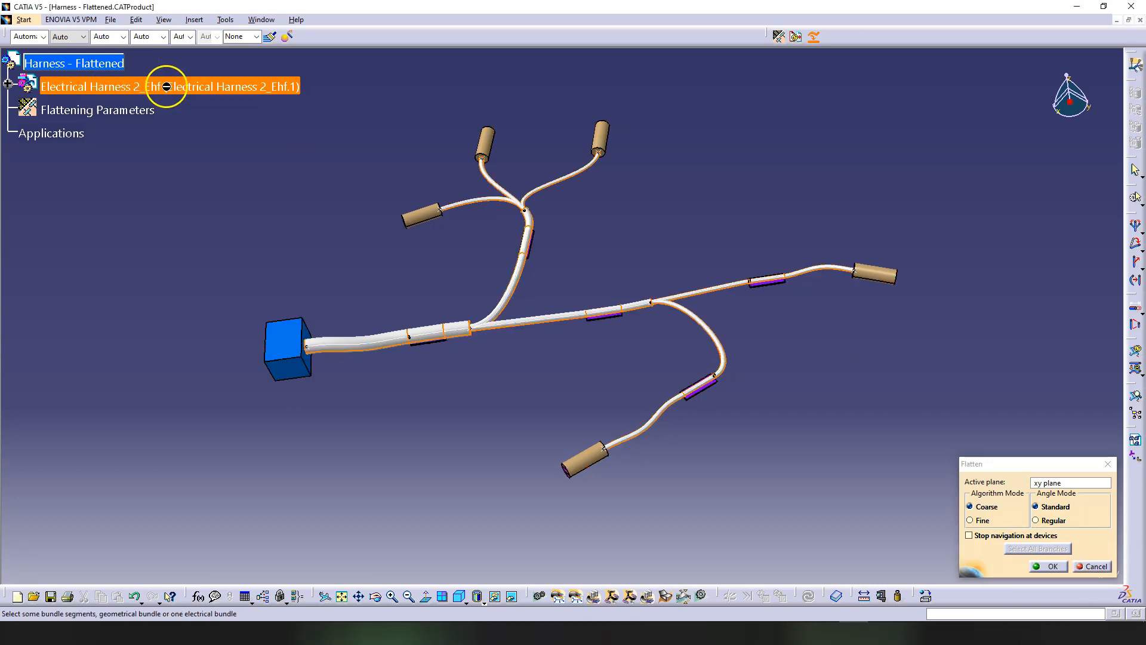
pyautogui.click(1046, 565)
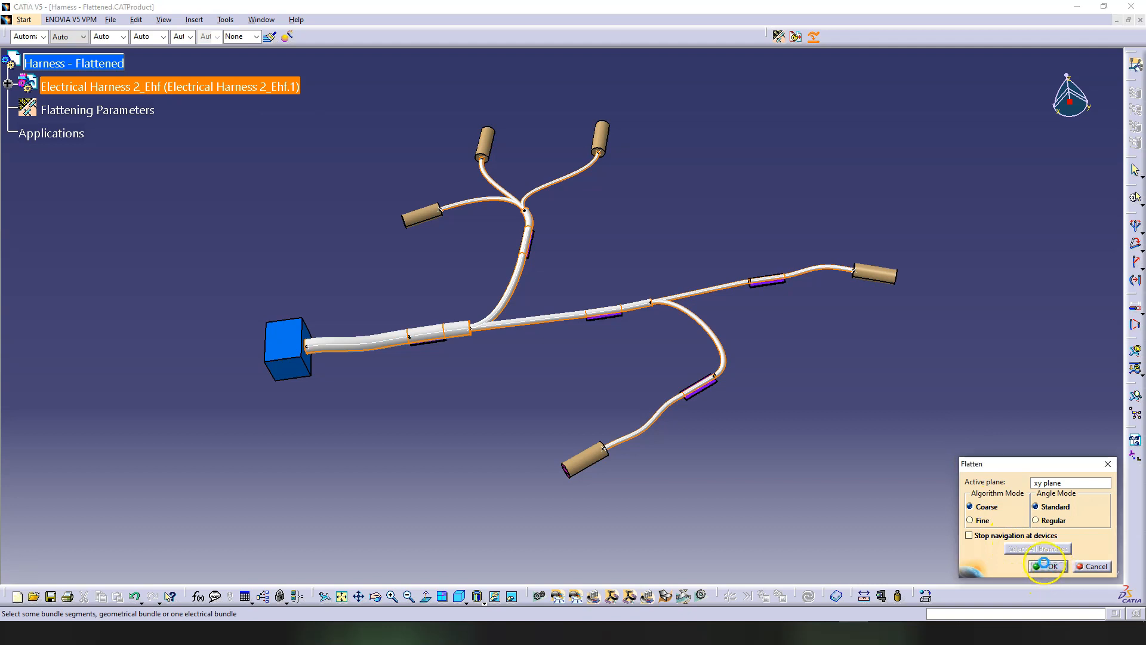
pyautogui.click(1048, 566)
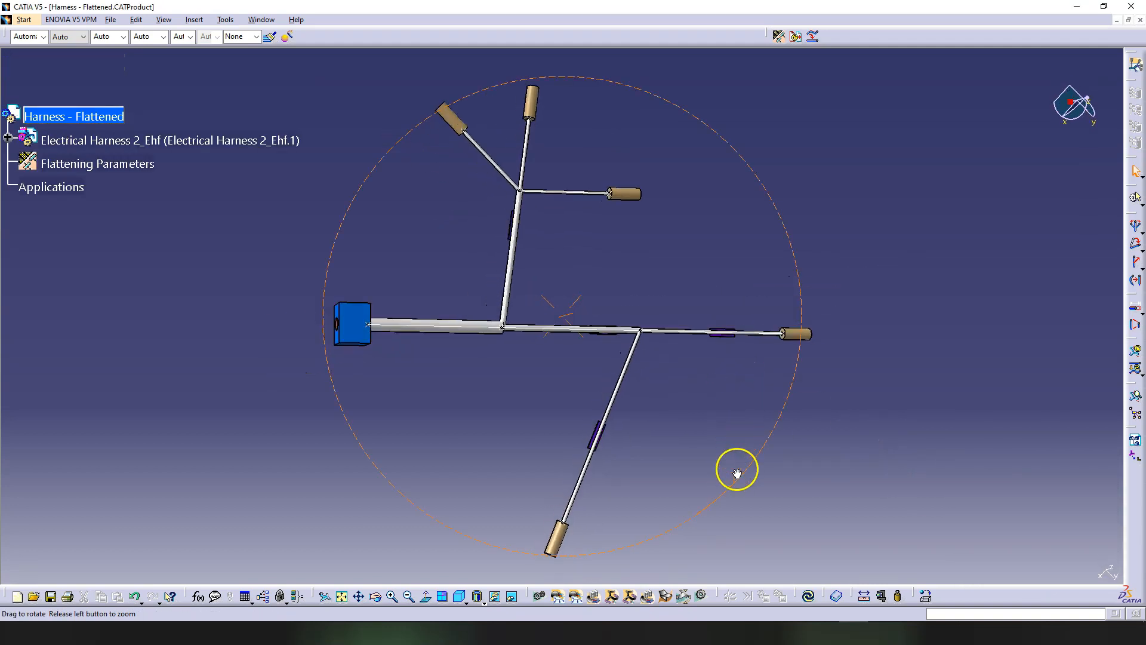
# - Rotate to a top-down view to inspect the flattened harness layout
pyautogui.moveTo(736, 469); pyautogui.dragTo(625, 308)
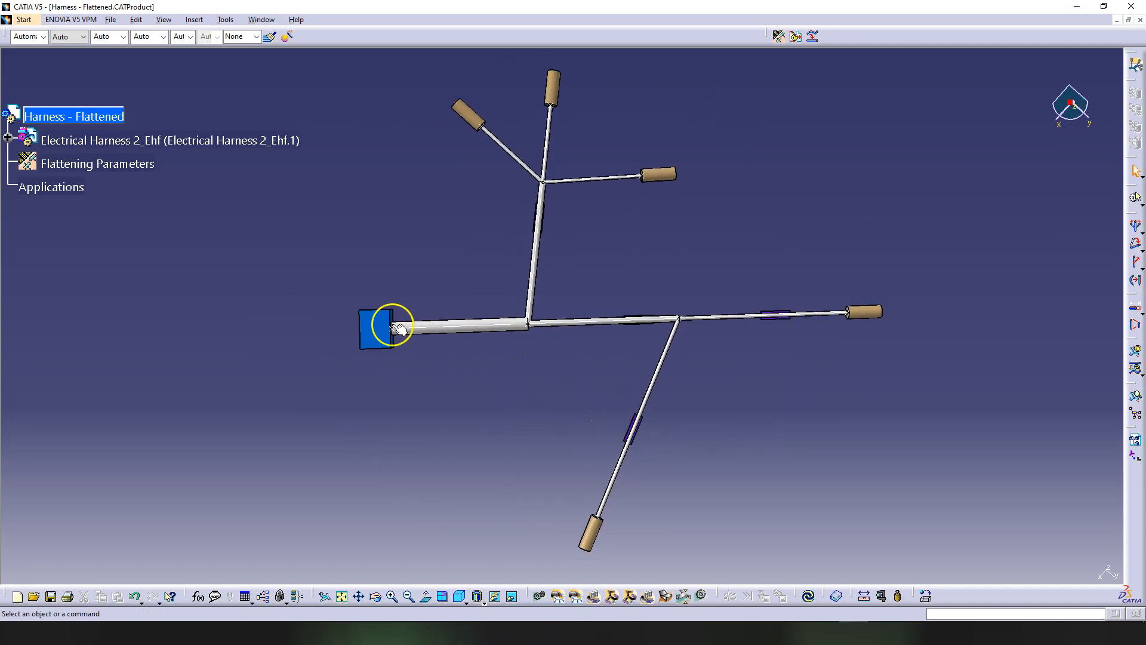
pyautogui.moveTo(714, 438)
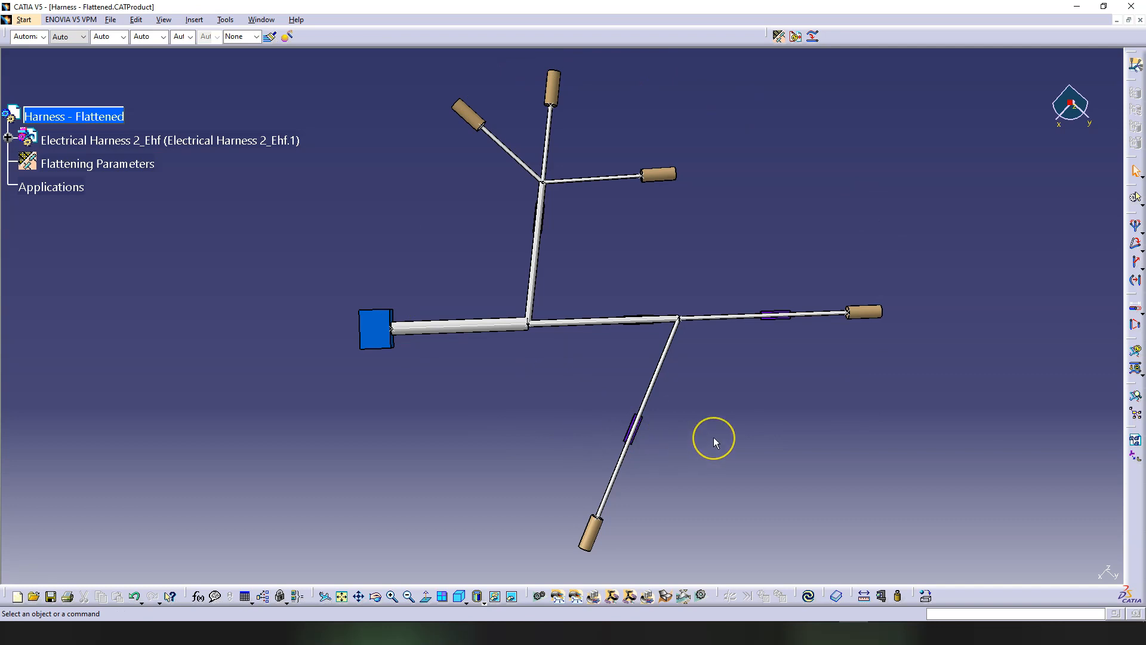
pyautogui.moveTo(715, 443)
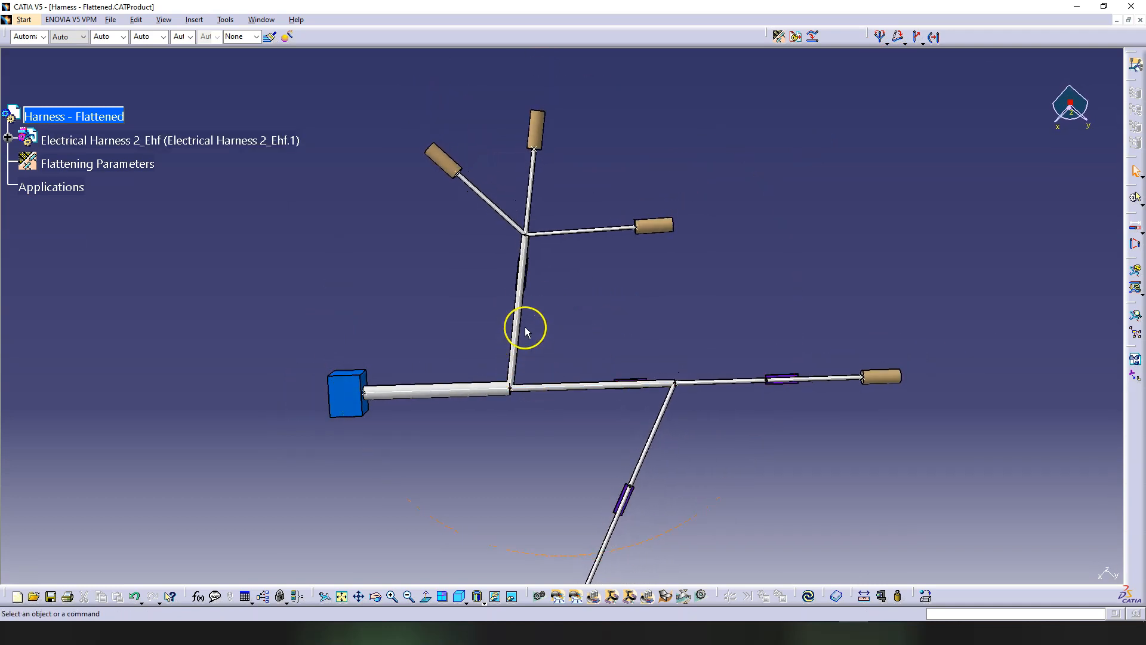
pyautogui.moveTo(508, 333)
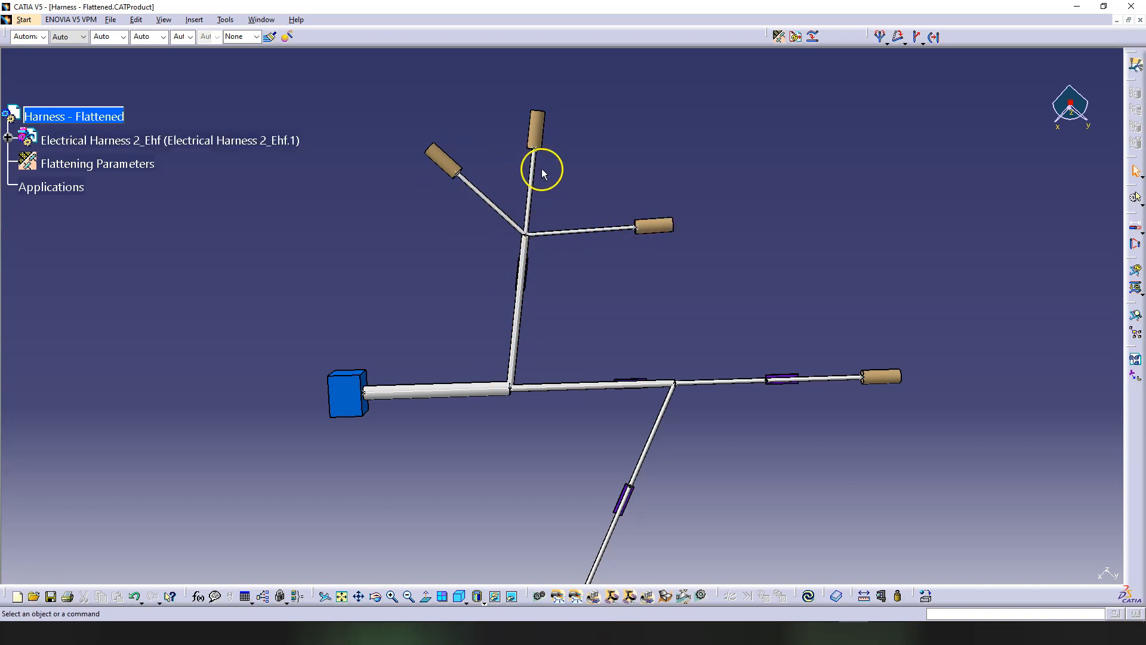
pyautogui.moveTo(593, 169)
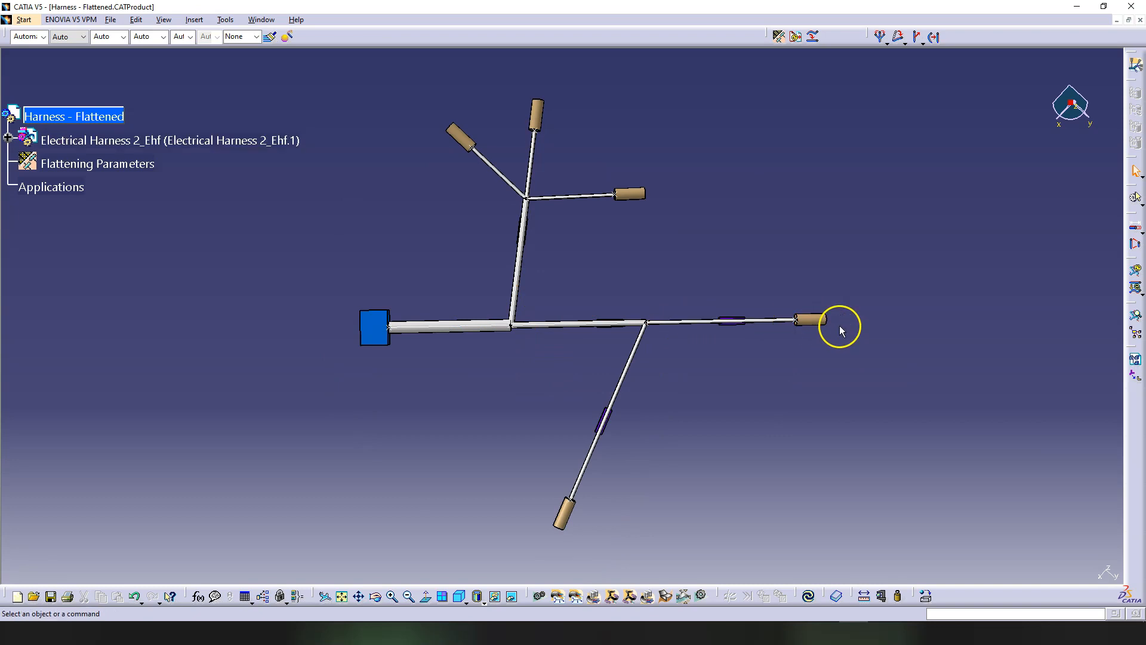
pyautogui.moveTo(1080, 315)
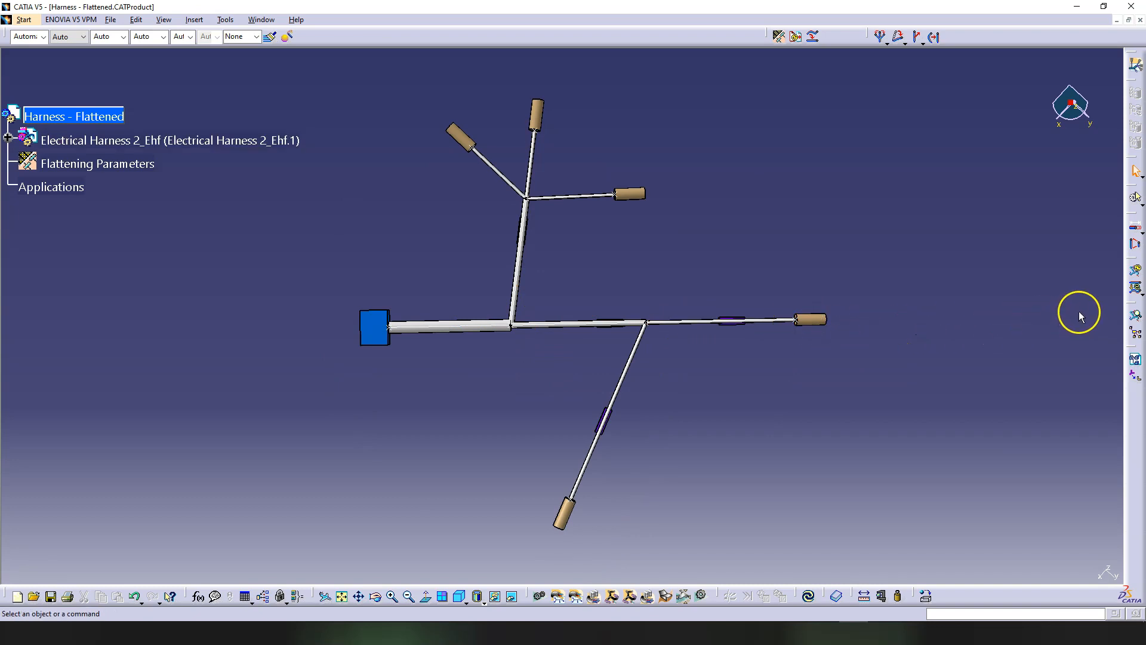
pyautogui.moveTo(695, 349)
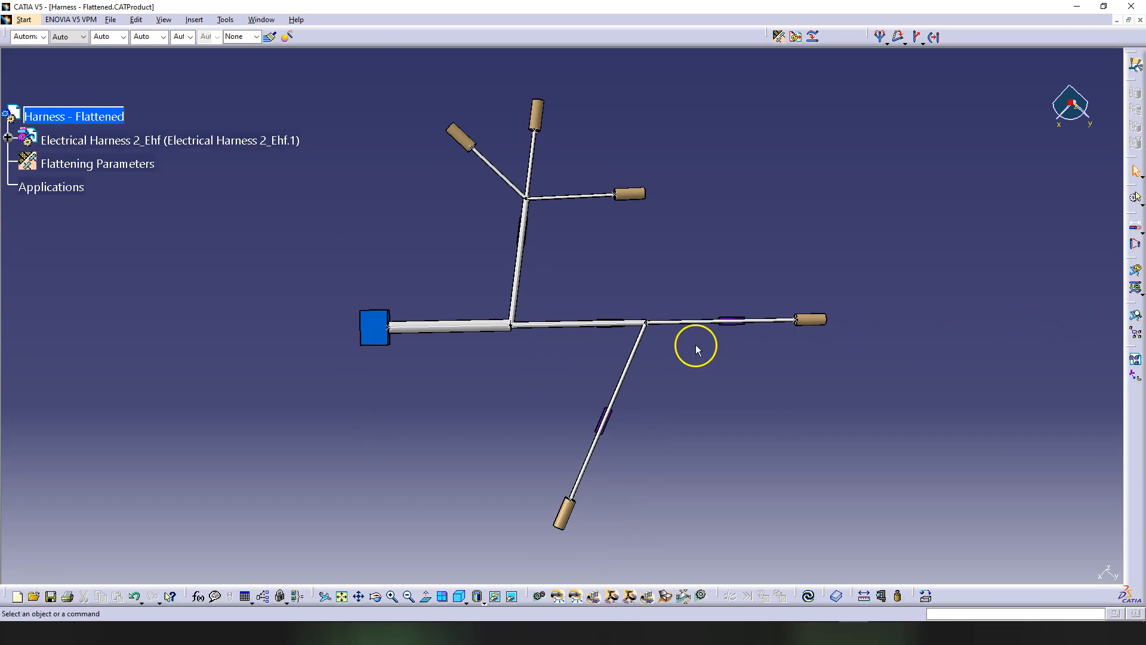
# - Arrange the main bundle junction with Equal Angle so the branch meets at right angles
pyautogui.click(881, 36)
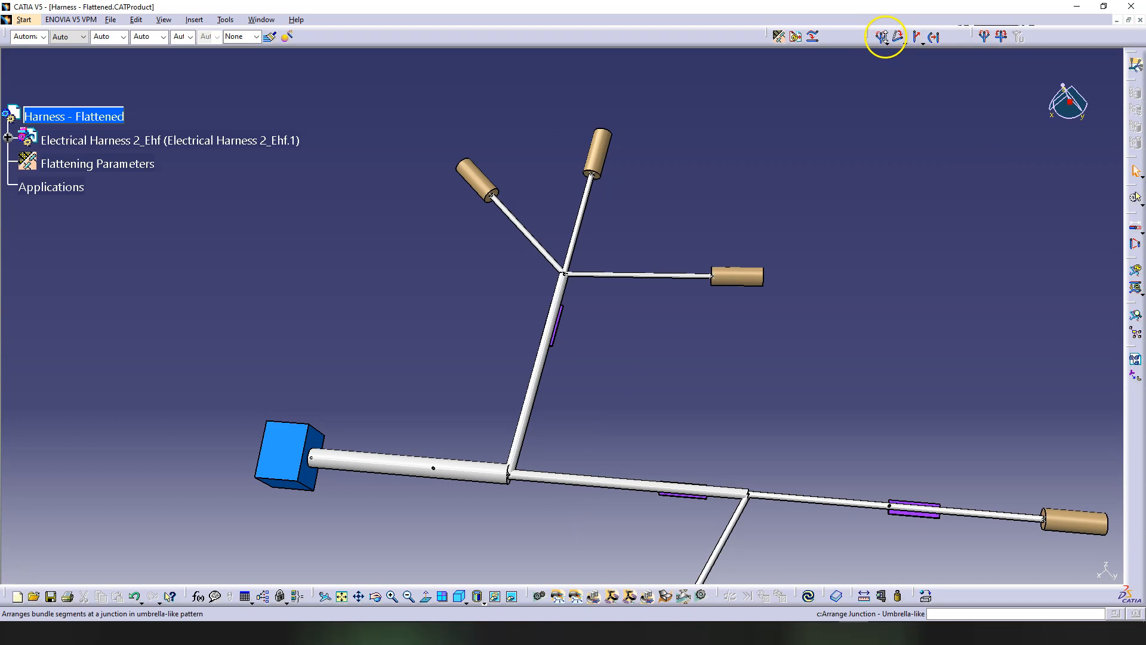
pyautogui.moveTo(1002, 36)
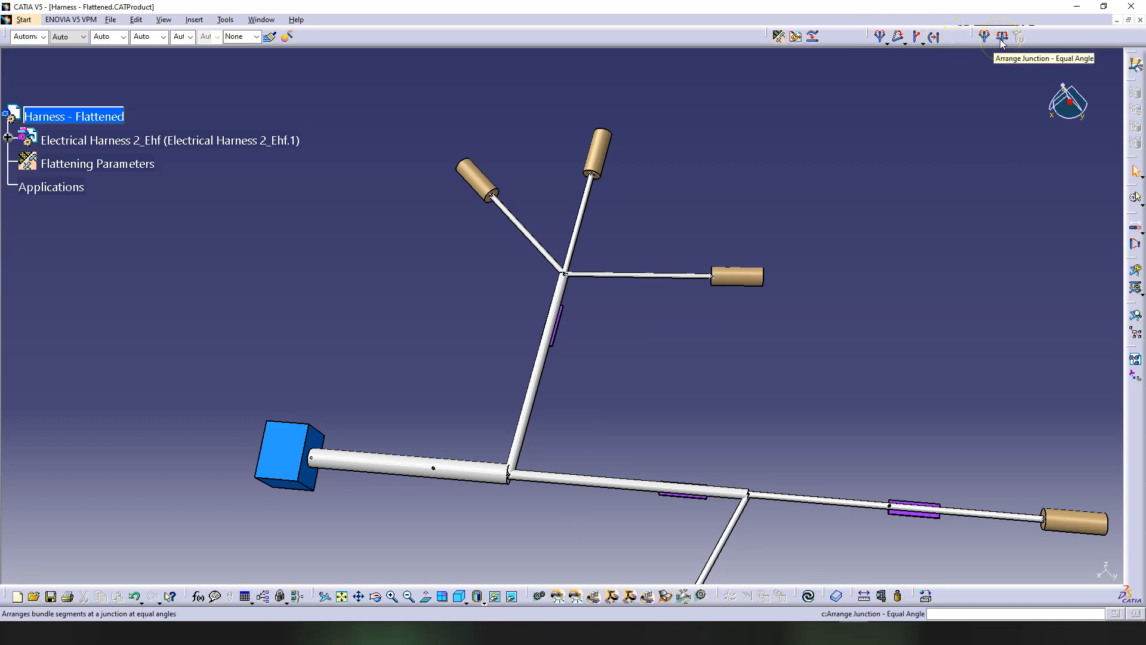
pyautogui.click(1000, 36)
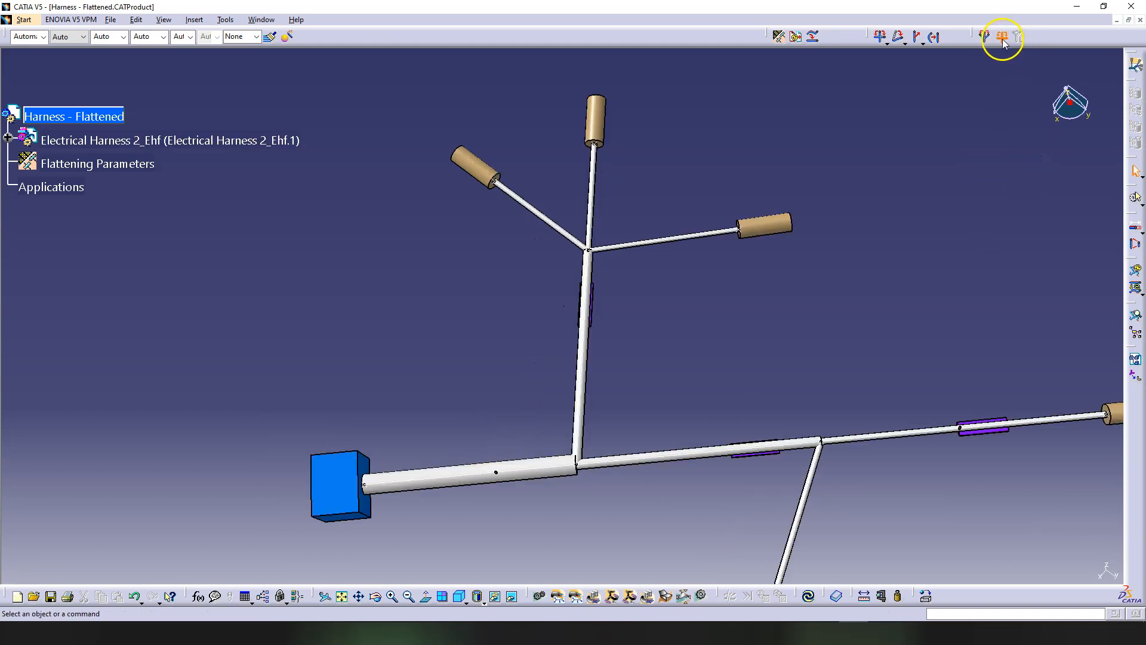
pyautogui.click(1002, 36)
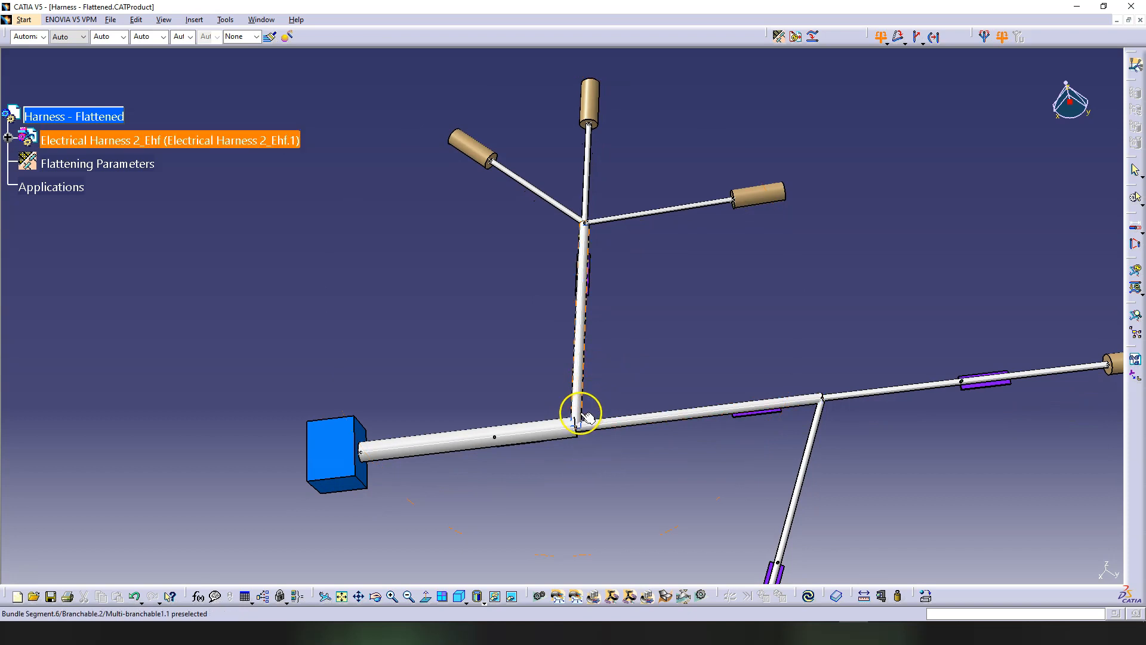
pyautogui.moveTo(585, 248)
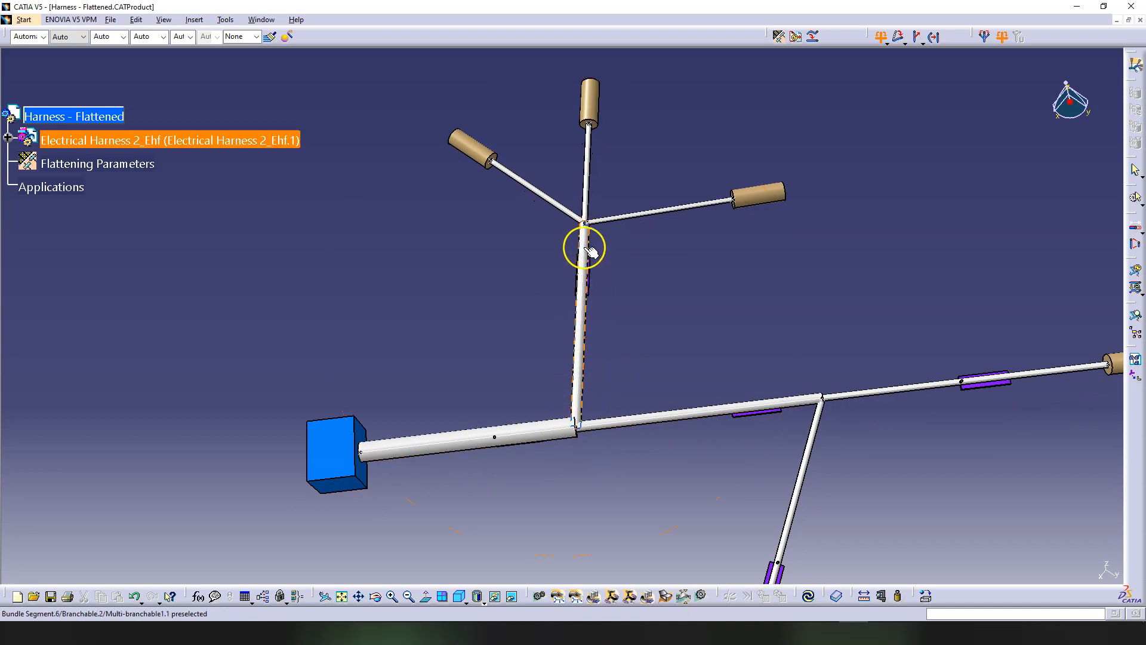
pyautogui.moveTo(585, 372)
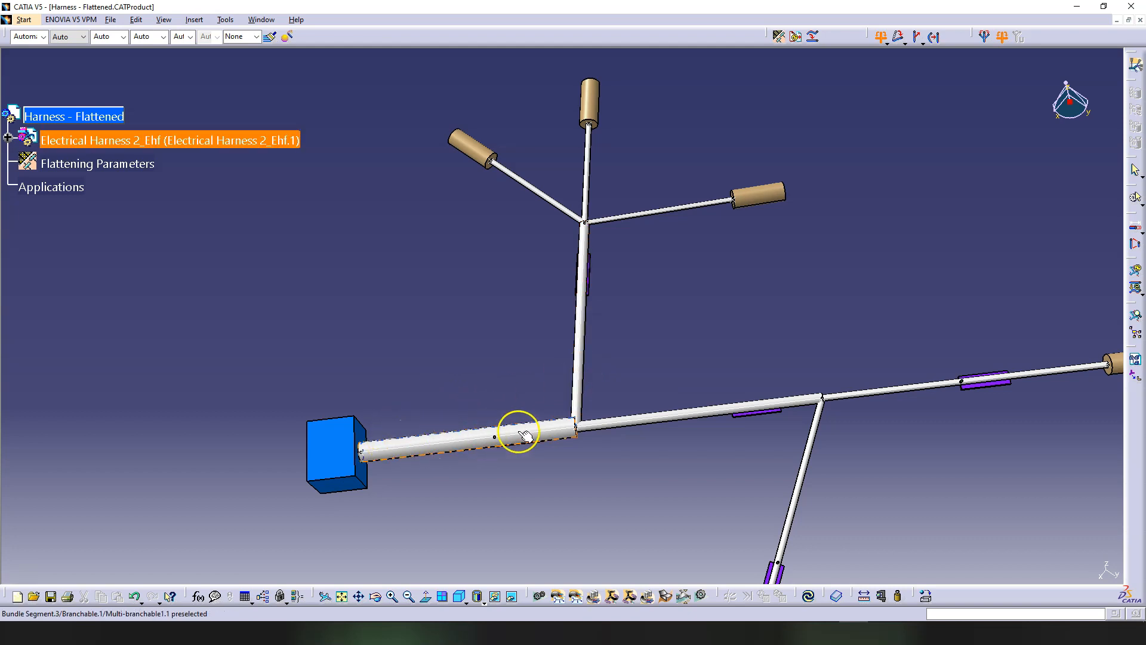
pyautogui.moveTo(574, 423)
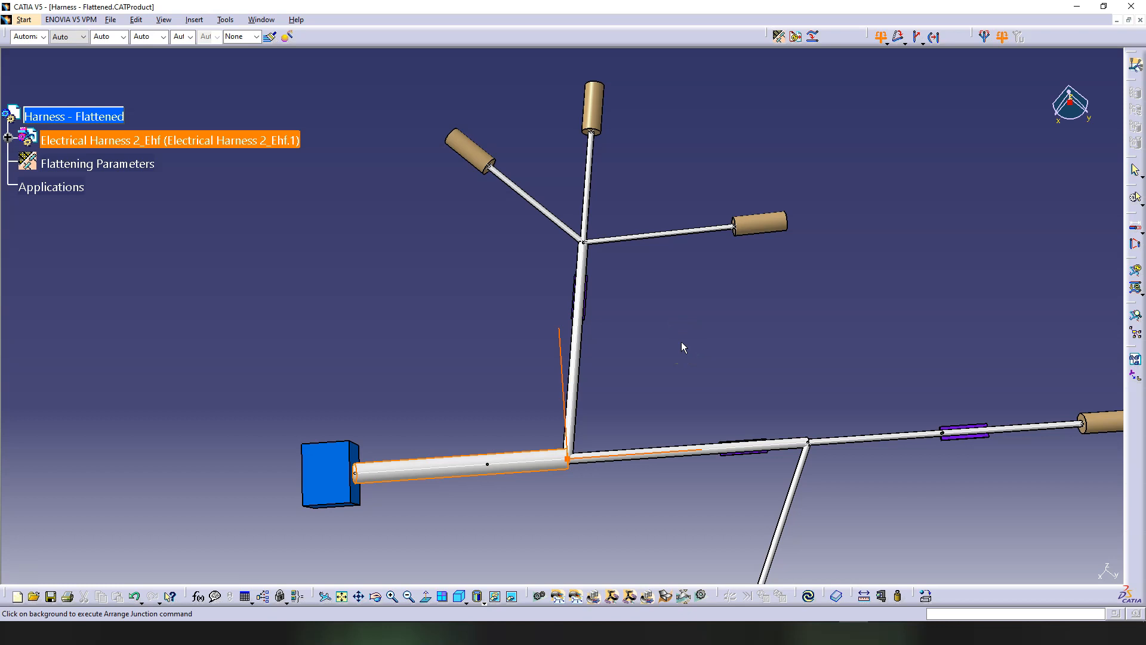
pyautogui.click(683, 330)
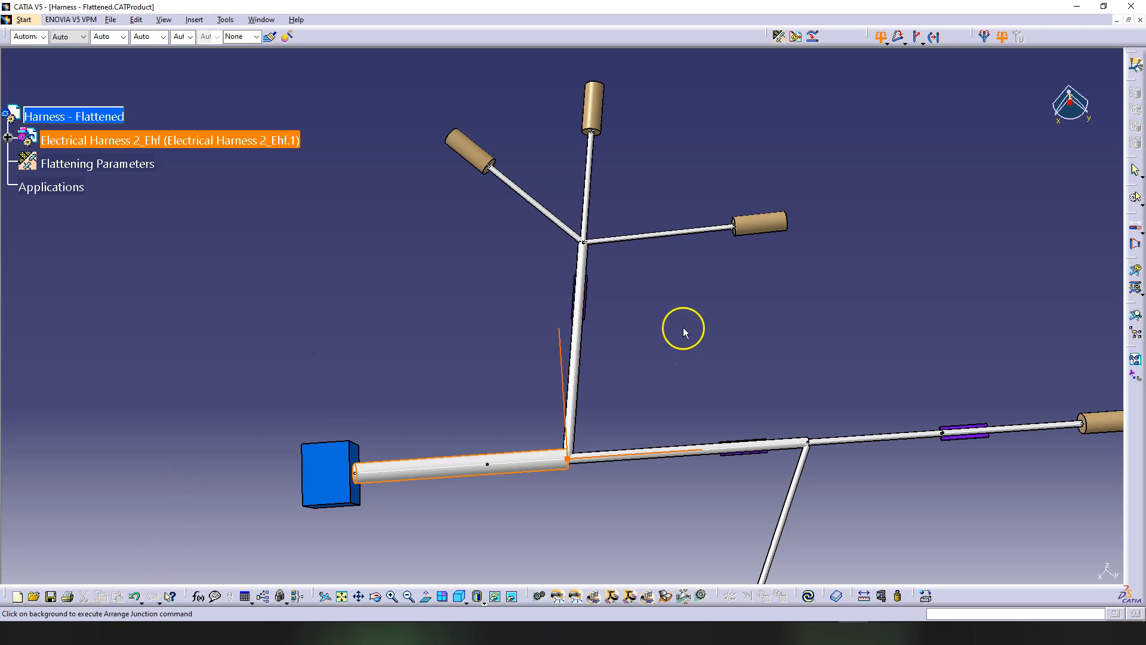
pyautogui.moveTo(710, 293)
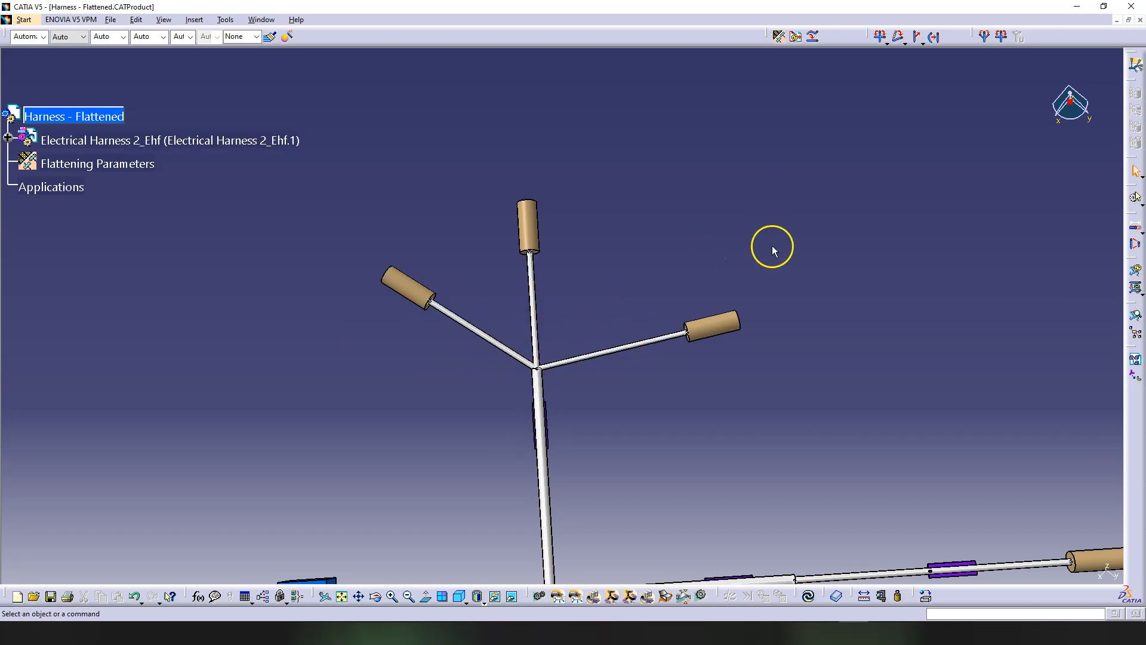
pyautogui.moveTo(985, 92)
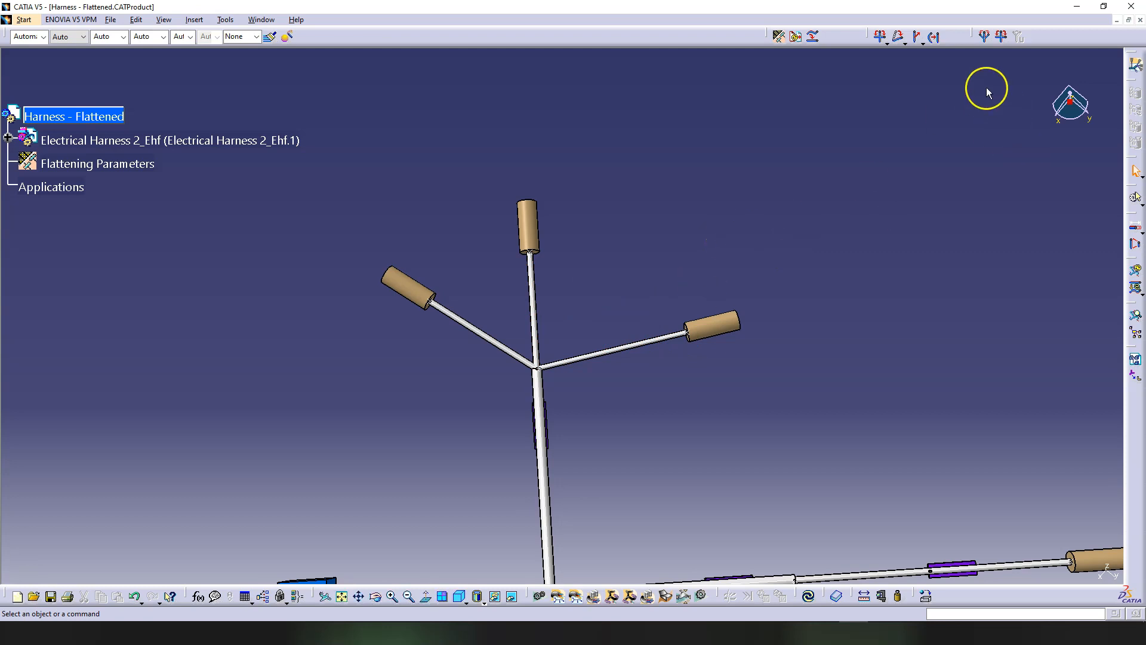
pyautogui.moveTo(983, 37)
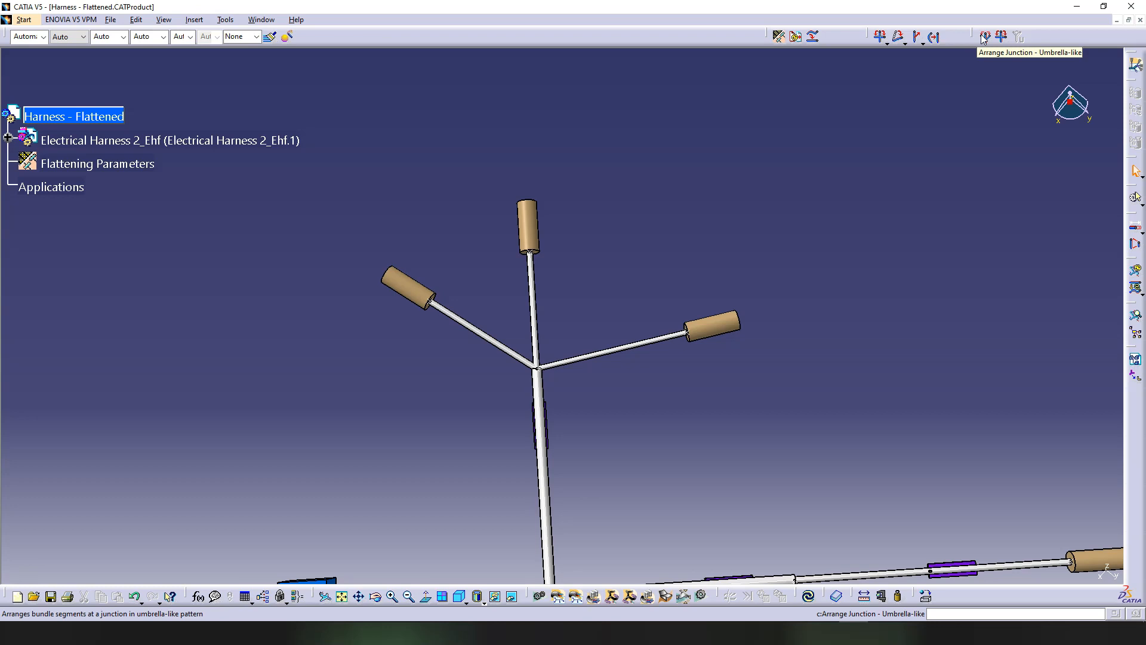
# - Fan the three-connector junction umbrella-like at 45deg around the fixed trunk segment
pyautogui.click(984, 37)
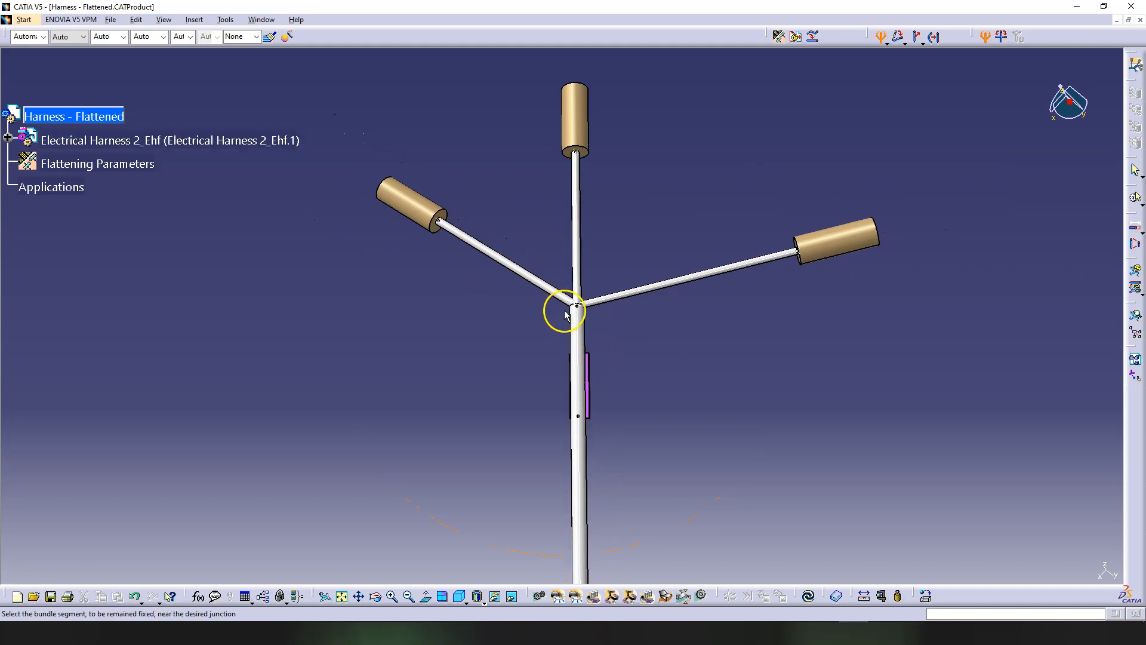
pyautogui.moveTo(567, 314); pyautogui.dragTo(590, 390)
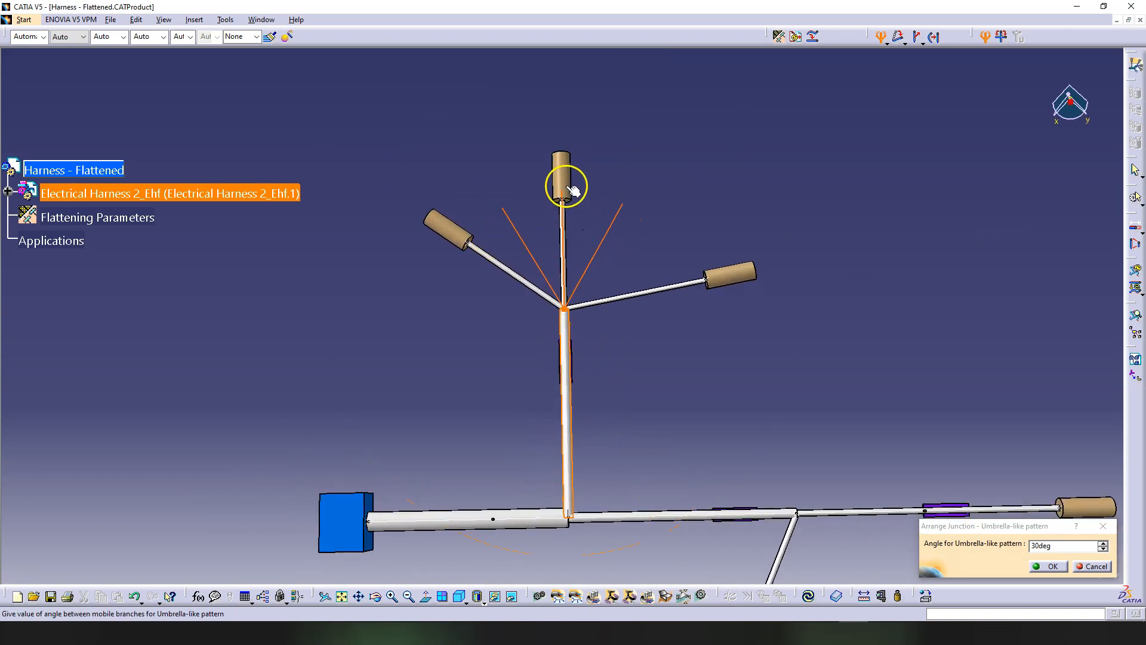
pyautogui.moveTo(578, 299)
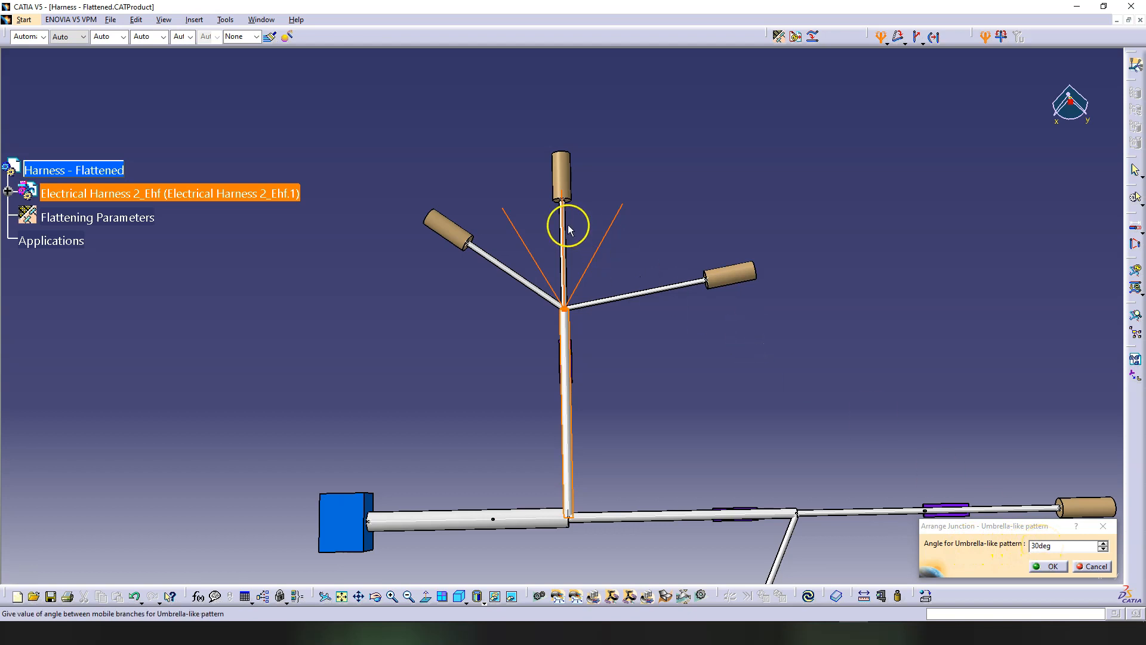
pyautogui.moveTo(536, 238)
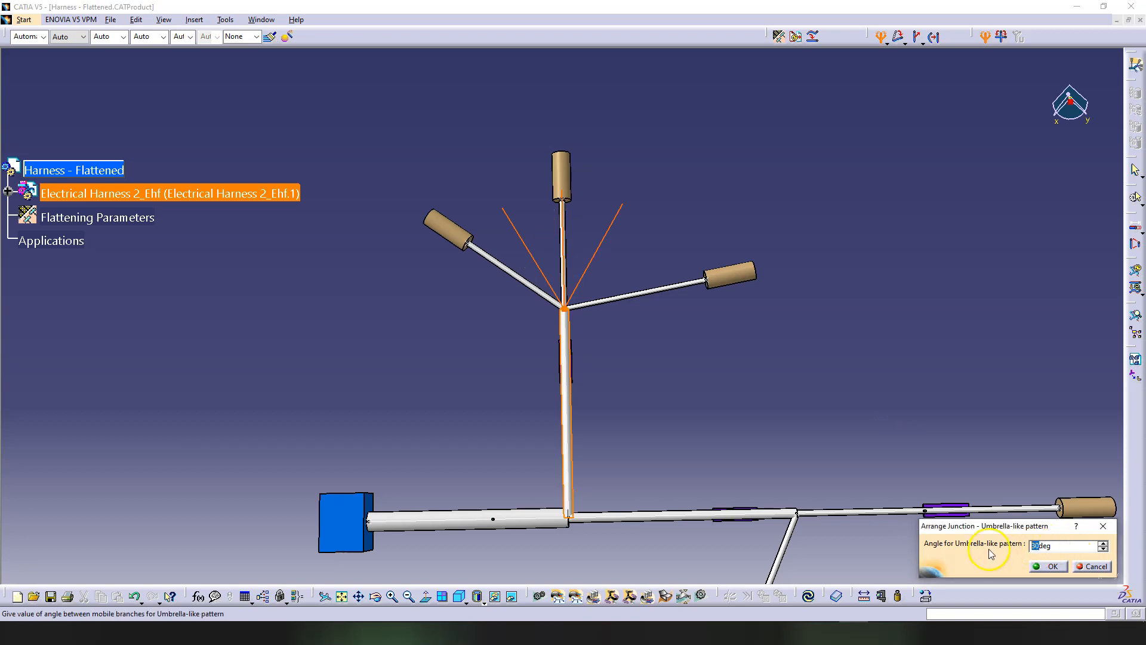
pyautogui.moveTo(986, 569)
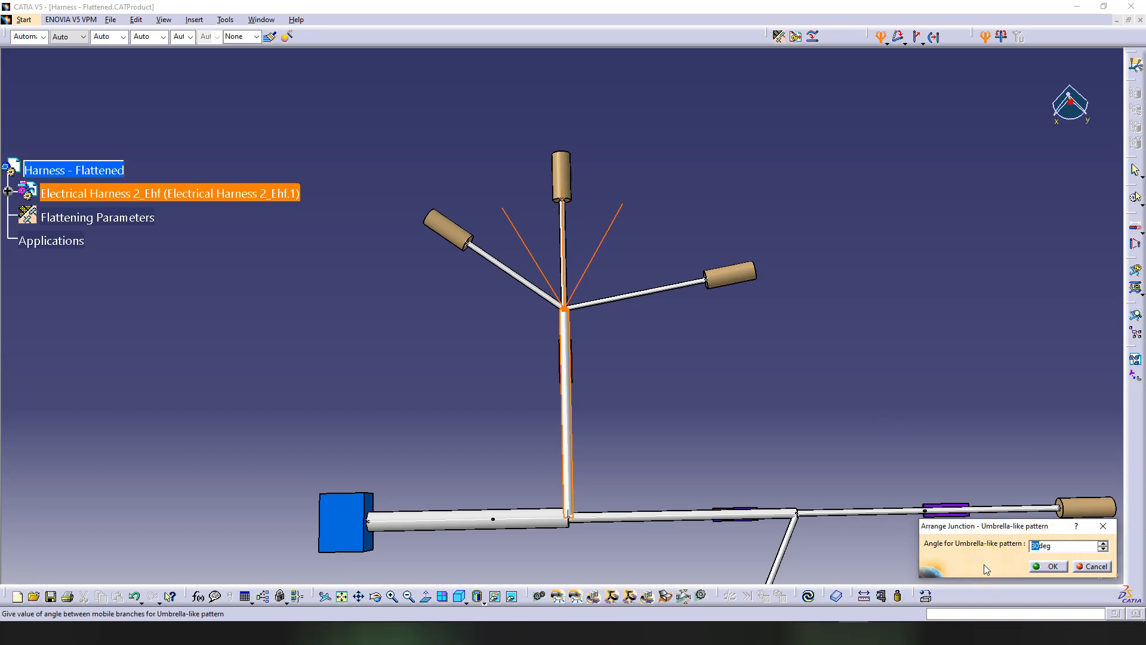
pyautogui.write('45deg')
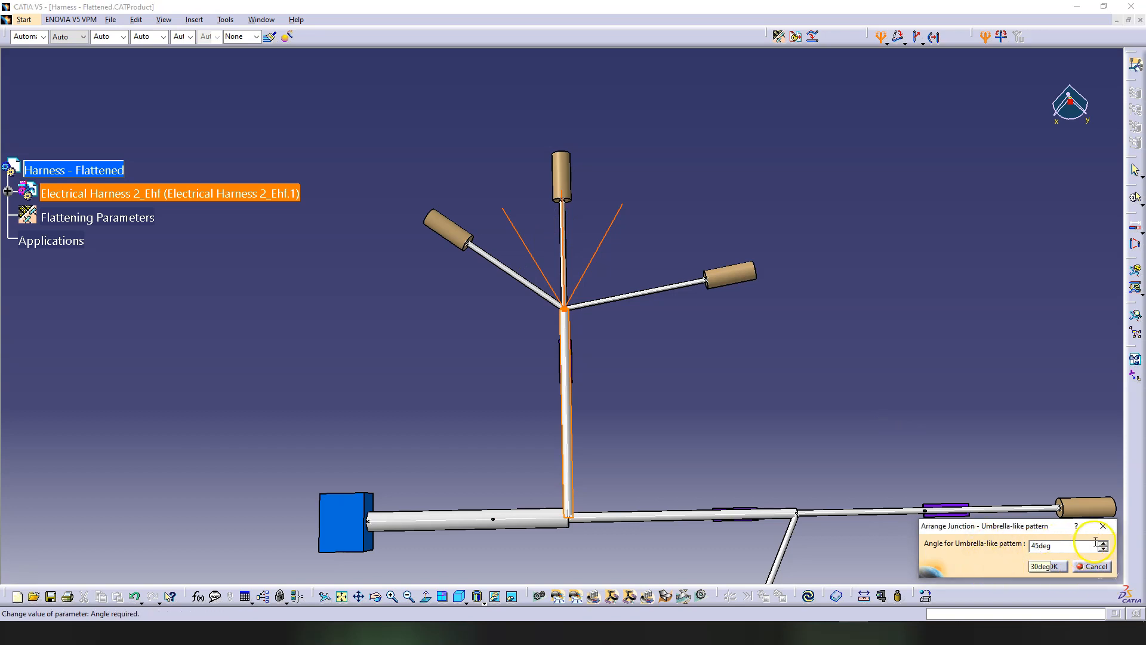
pyautogui.click(1106, 549)
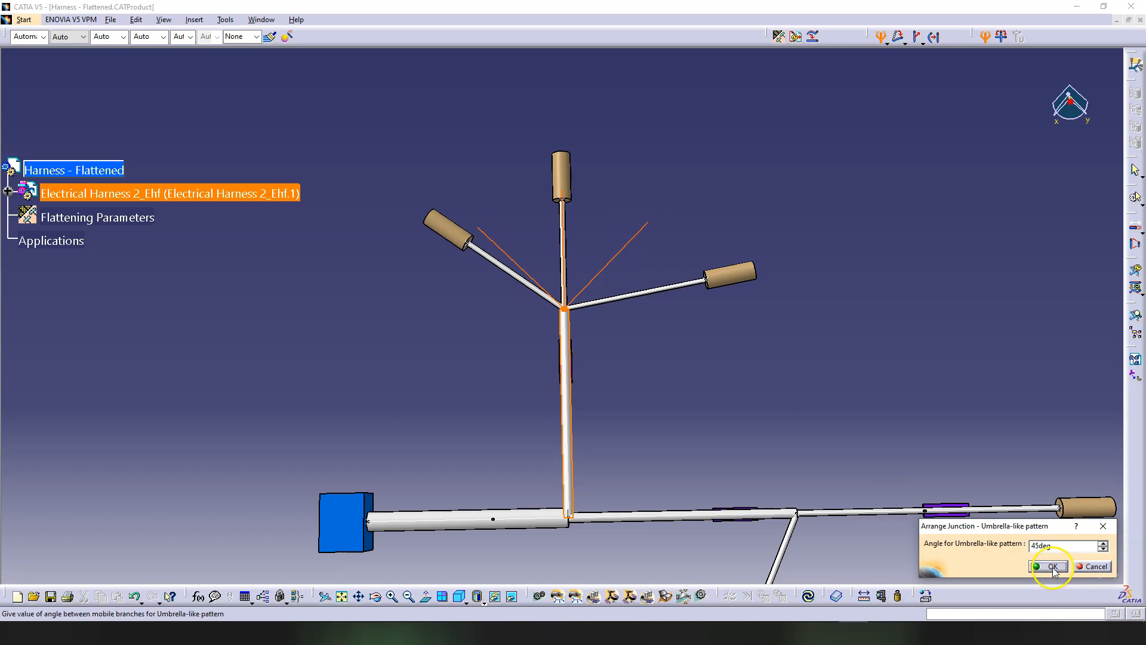
pyautogui.click(1049, 566)
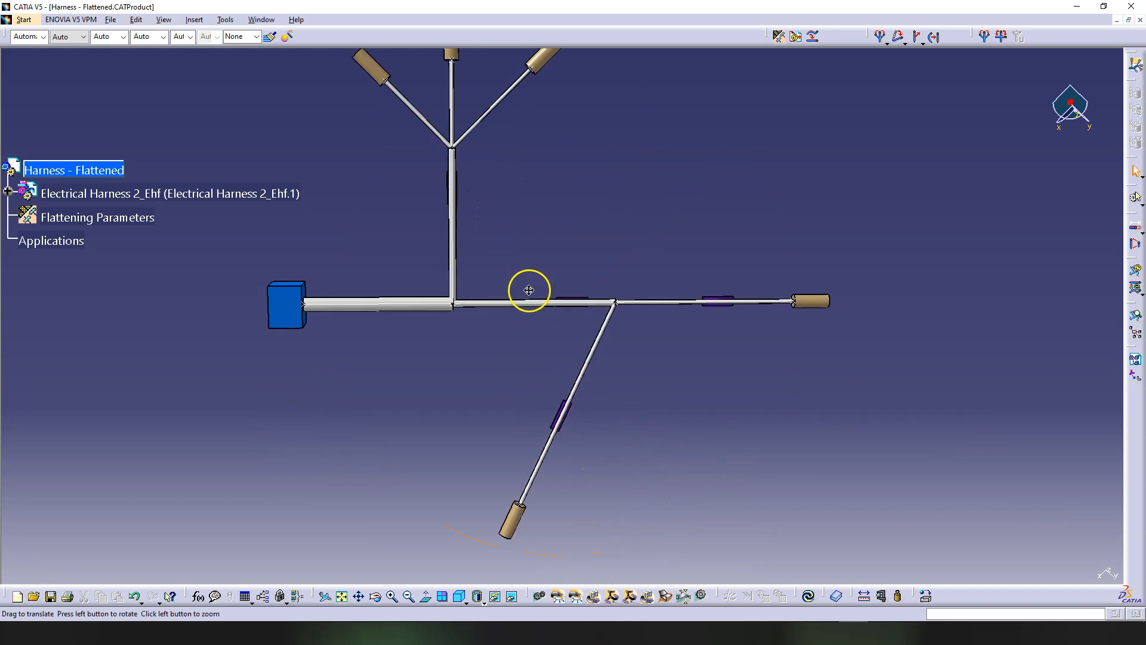
pyautogui.moveTo(527, 289); pyautogui.dragTo(684, 227)
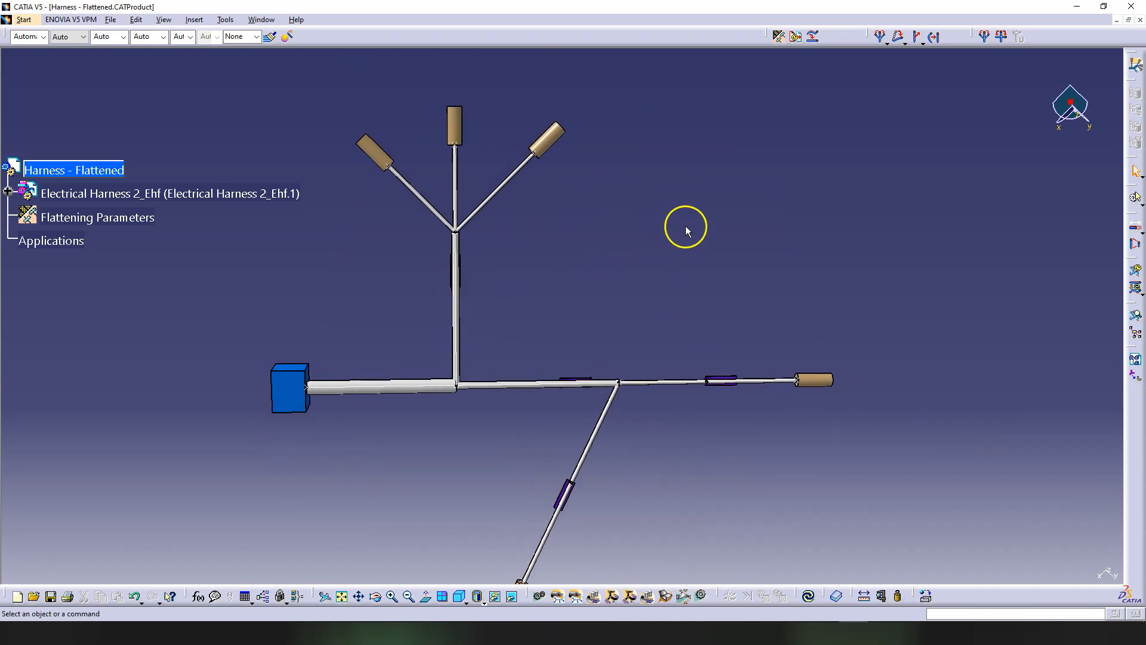
pyautogui.moveTo(686, 232)
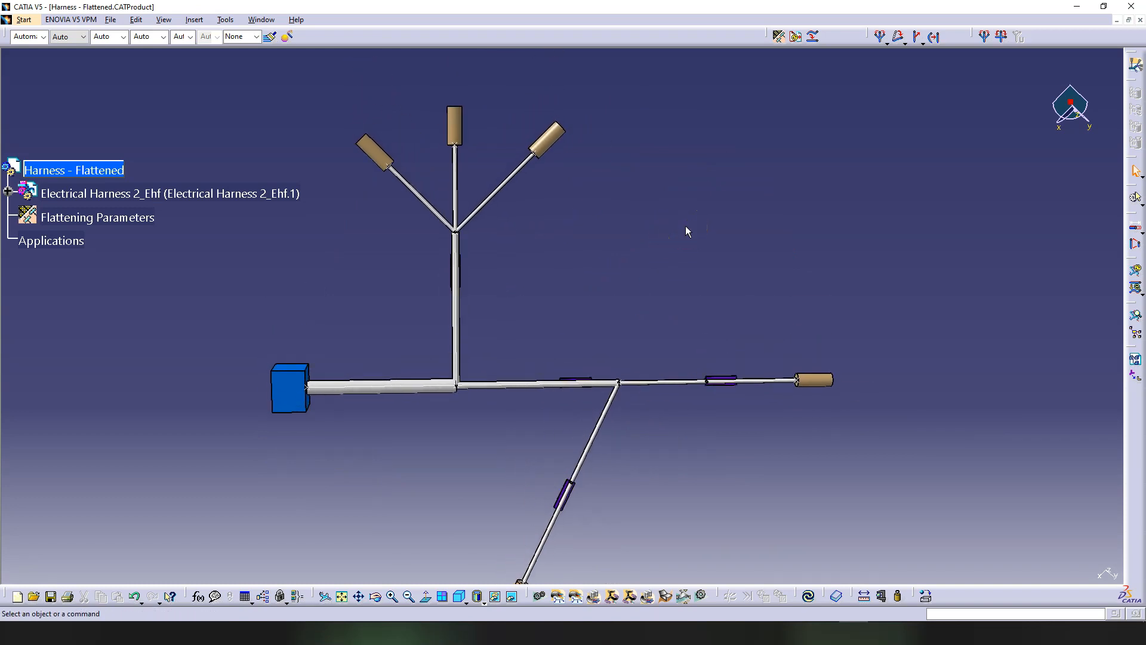
pyautogui.moveTo(753, 231)
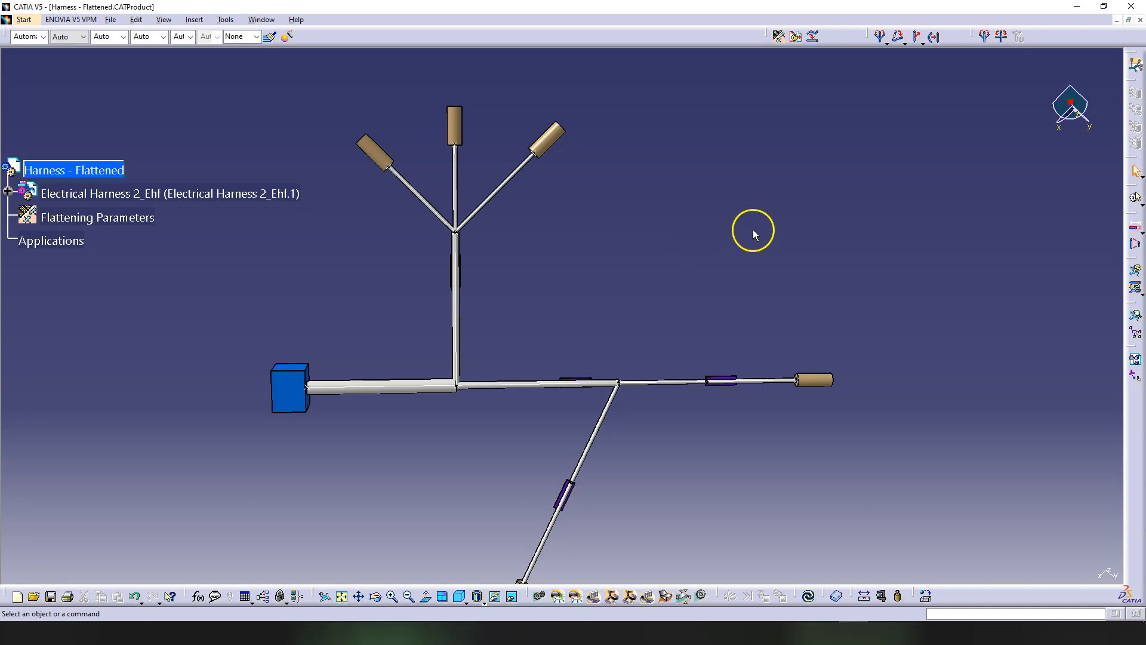
pyautogui.moveTo(876, 219)
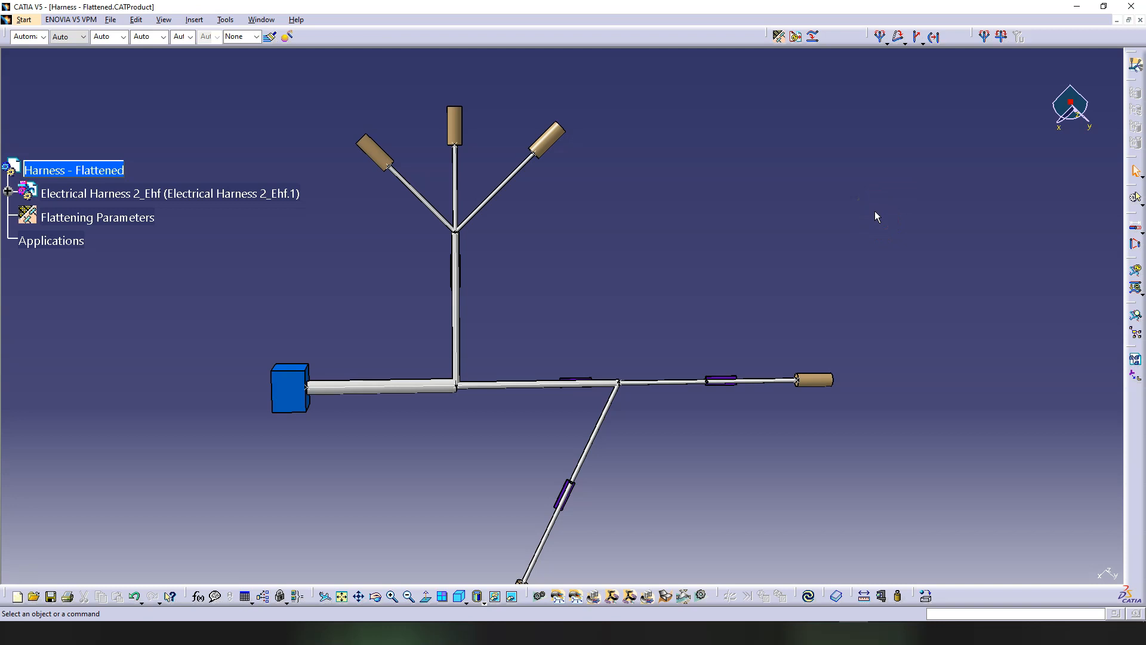
pyautogui.moveTo(449, 349)
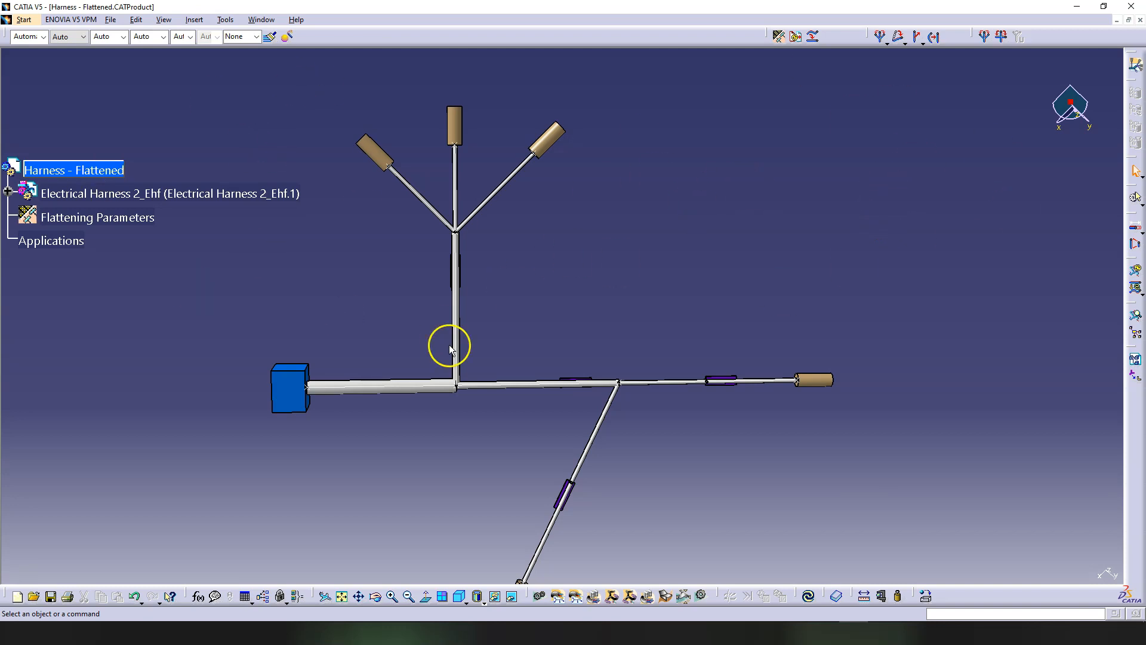
pyautogui.moveTo(956, 198)
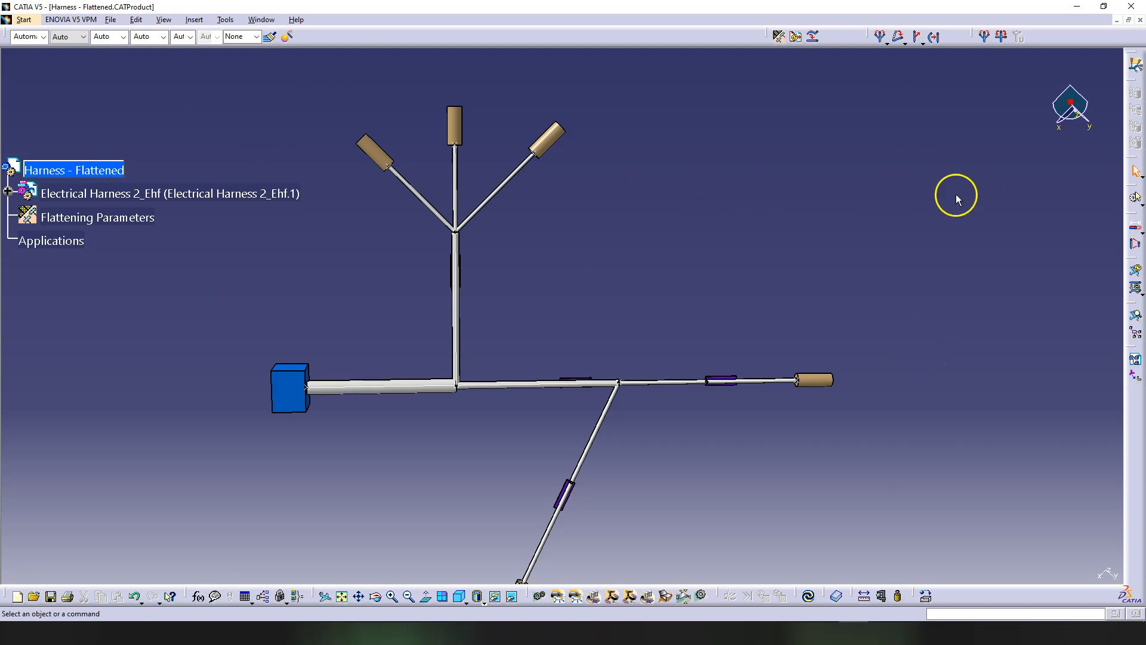
pyautogui.moveTo(908, 241)
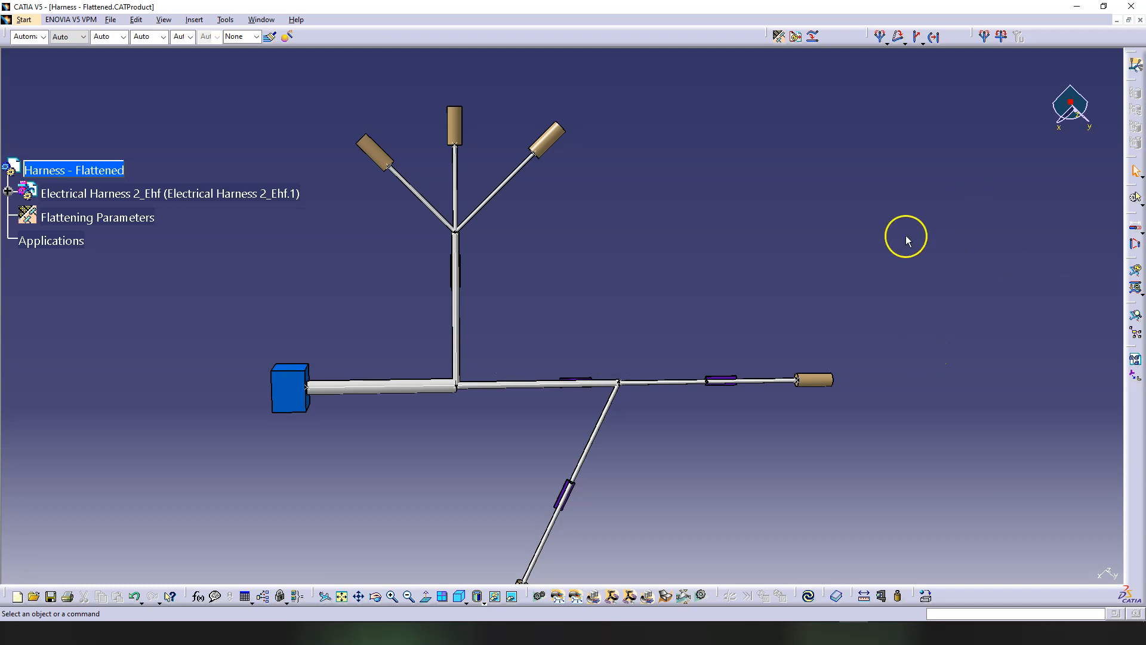
pyautogui.moveTo(1002, 36)
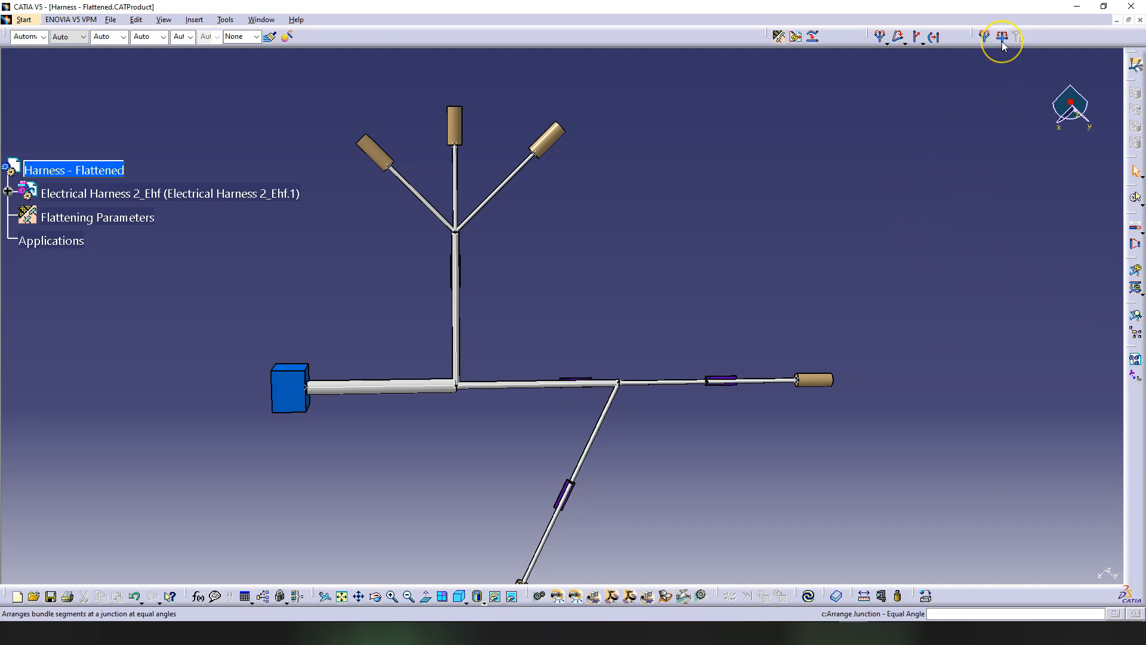
pyautogui.moveTo(1002, 36)
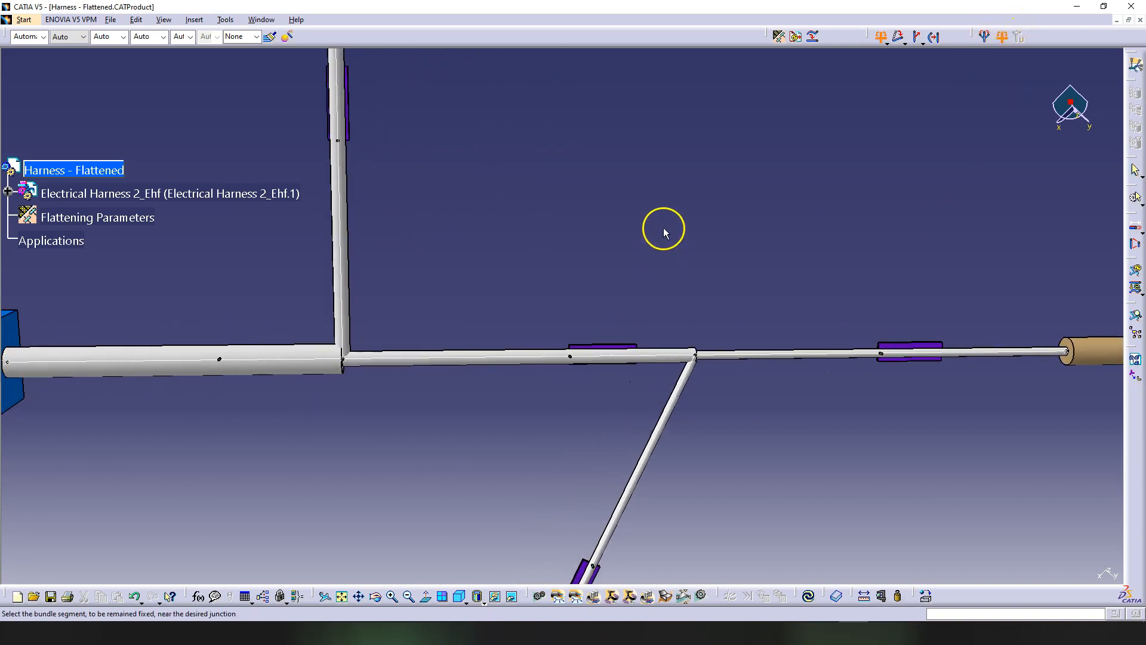
pyautogui.moveTo(684, 356)
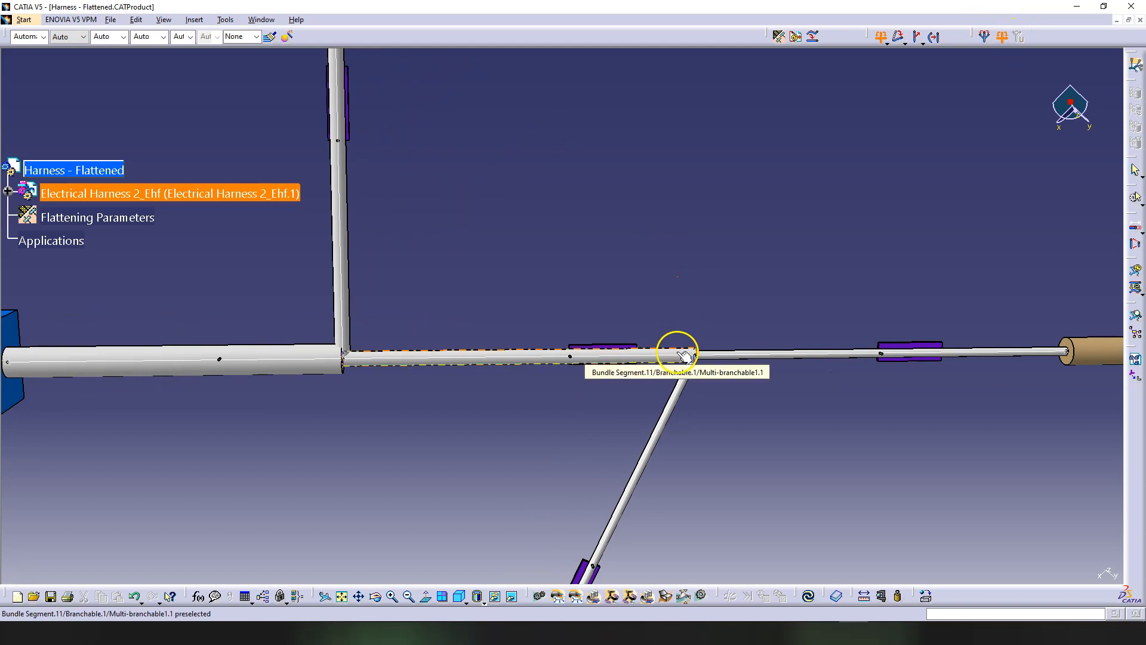
# - Square the lower branch to the main bundle, keeping the main segment fixed
pyautogui.click(675, 353)
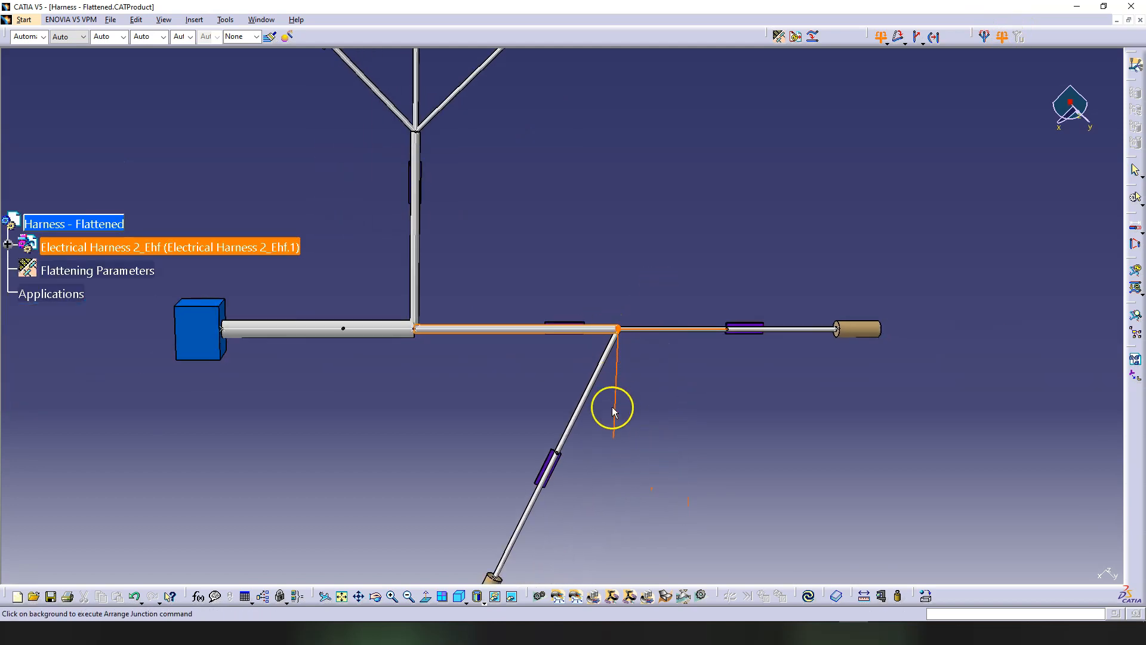
pyautogui.moveTo(719, 243)
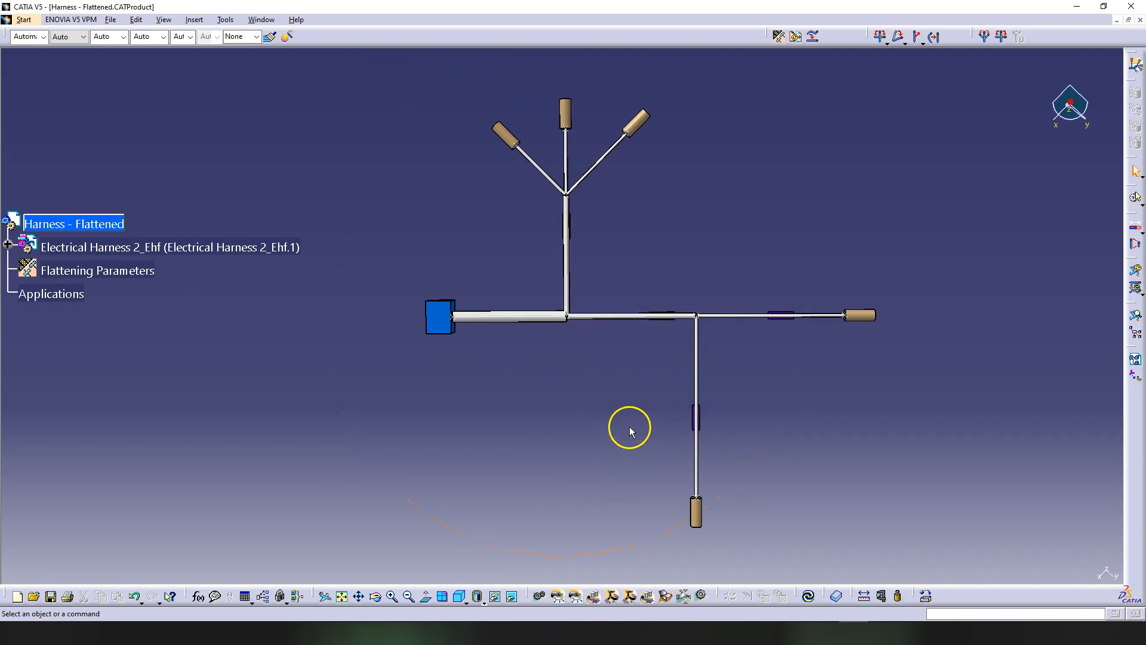
pyautogui.click(72, 222)
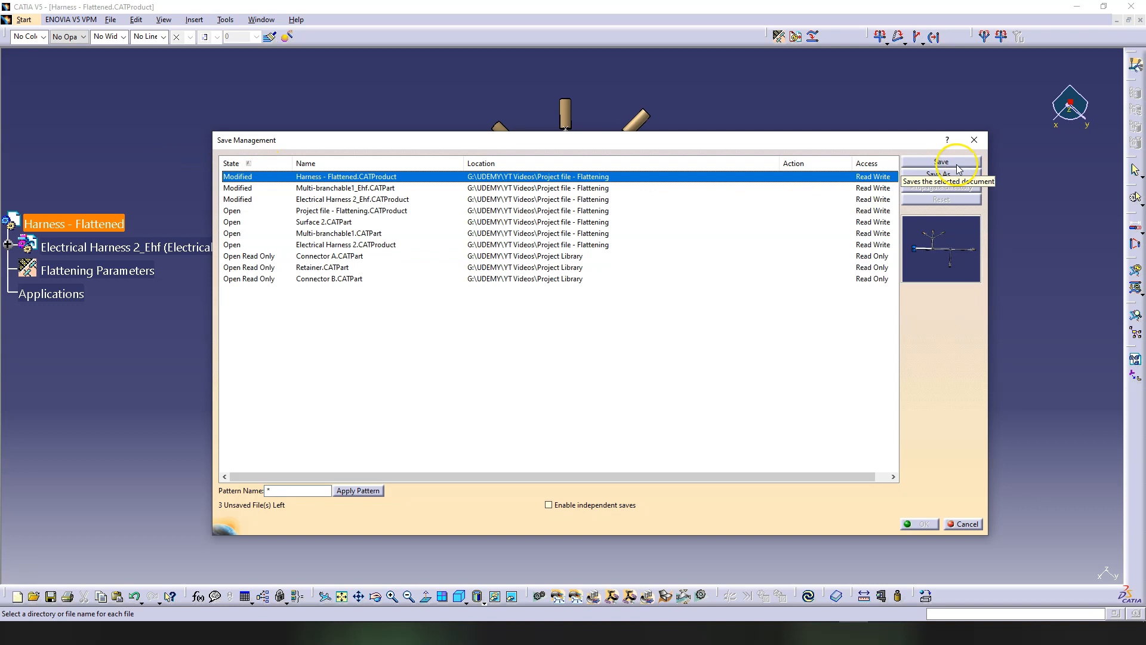
# - Save Harness - Flattened.CATProduct and its modified documents via Save Management
pyautogui.click(941, 162)
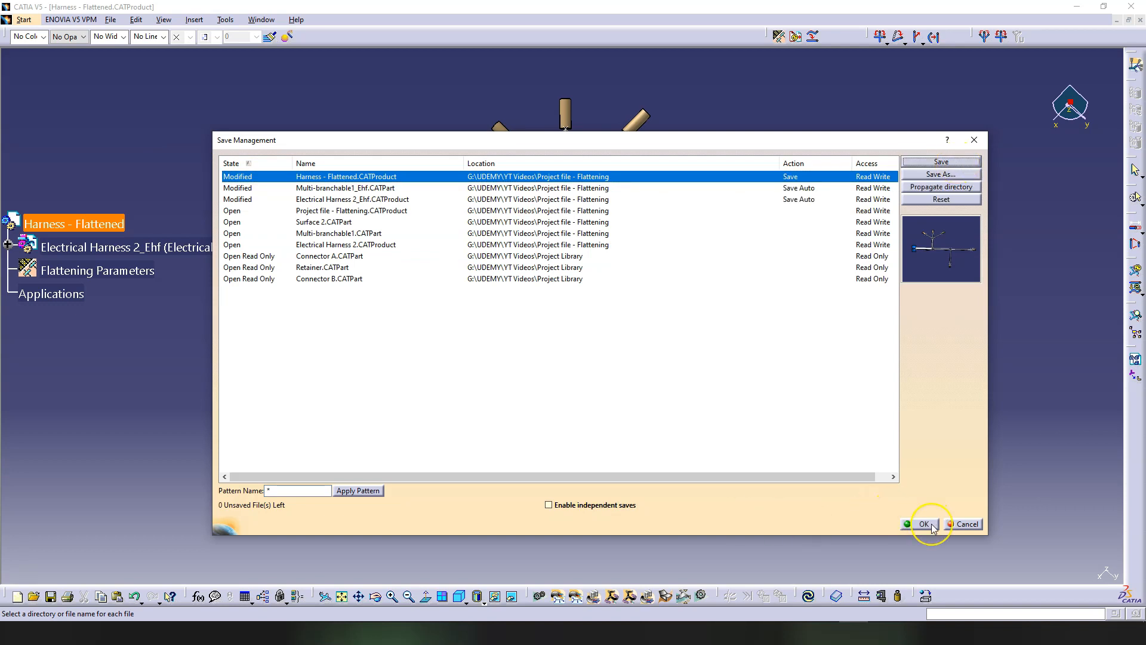
pyautogui.click(922, 524)
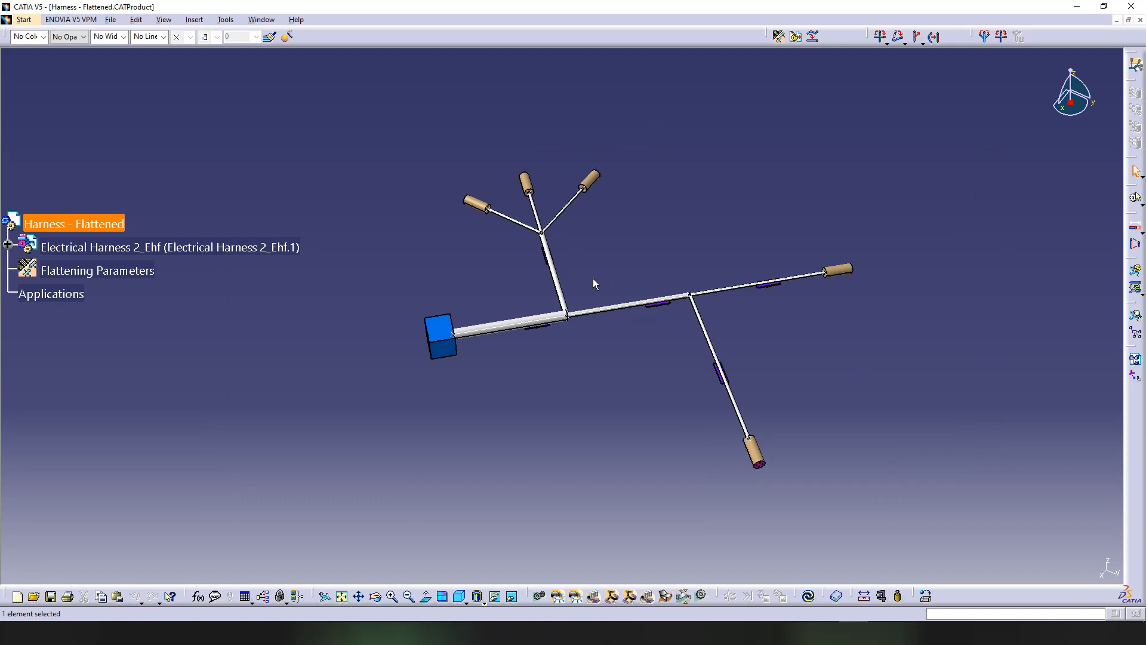
pyautogui.moveTo(595, 284); pyautogui.dragTo(676, 263)
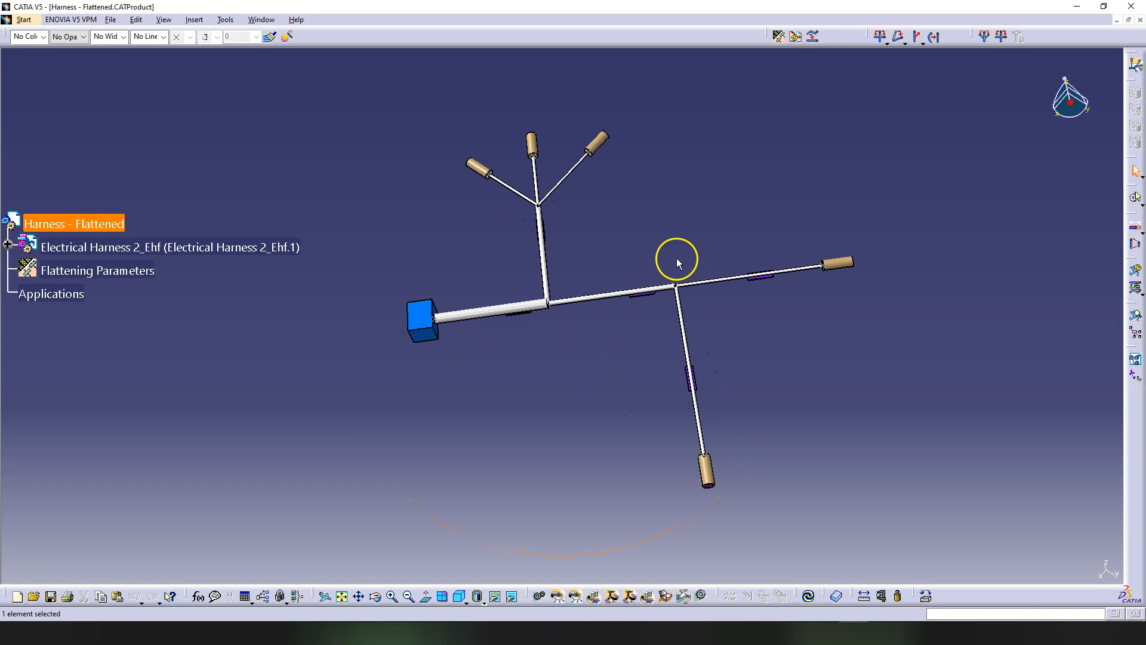
pyautogui.moveTo(866, 40)
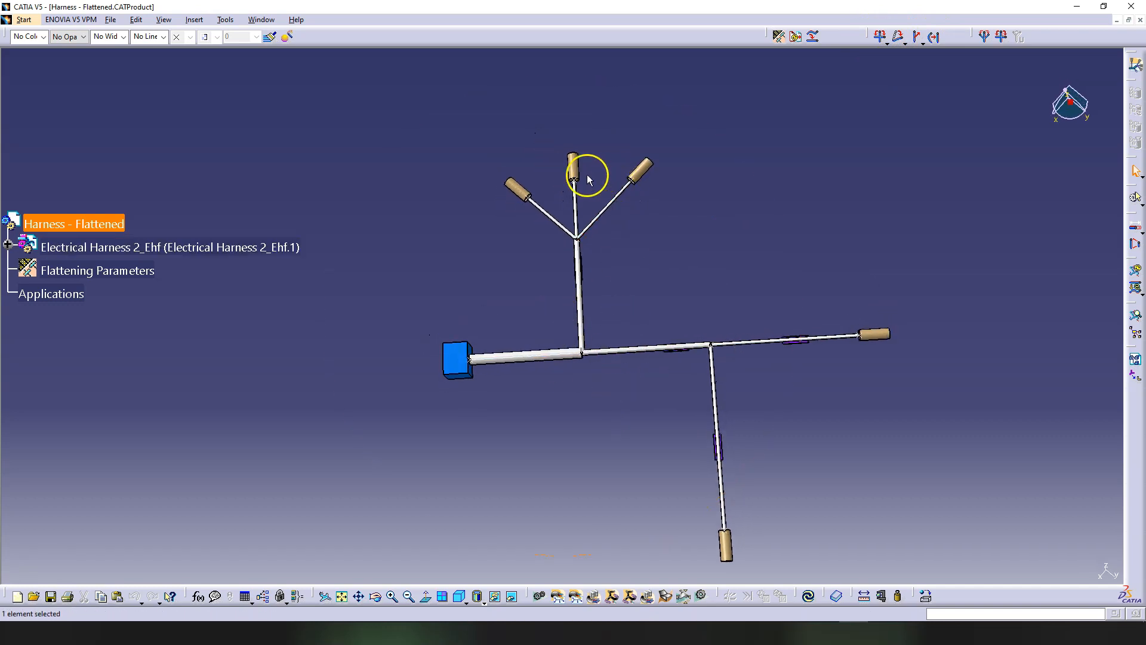
pyautogui.moveTo(707, 541)
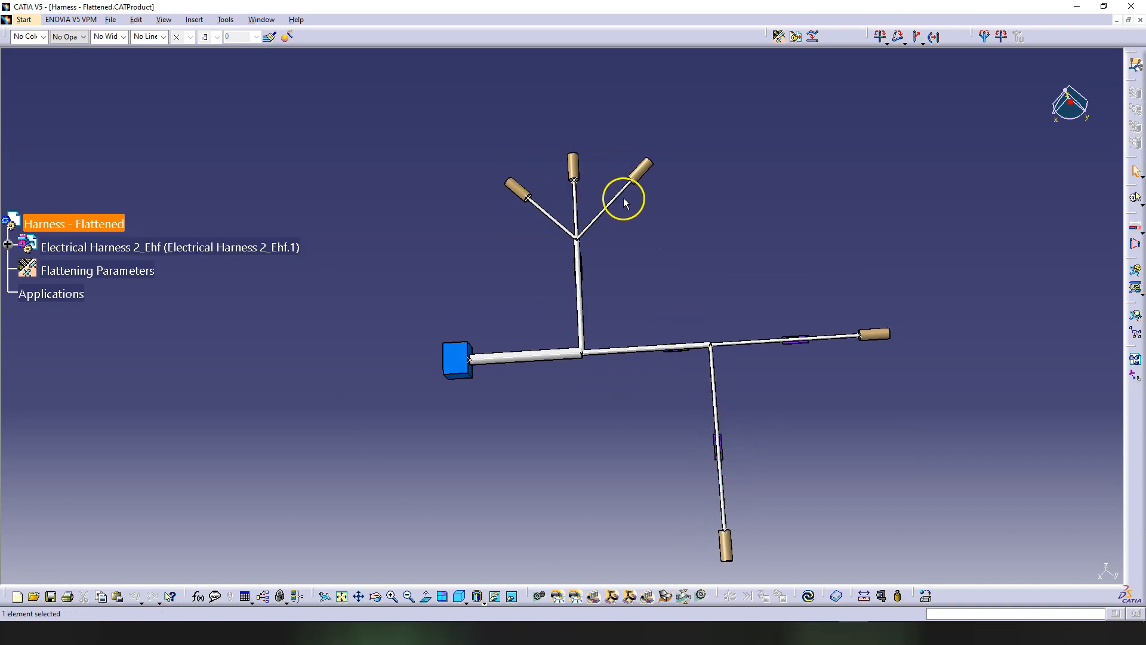
pyautogui.moveTo(654, 205)
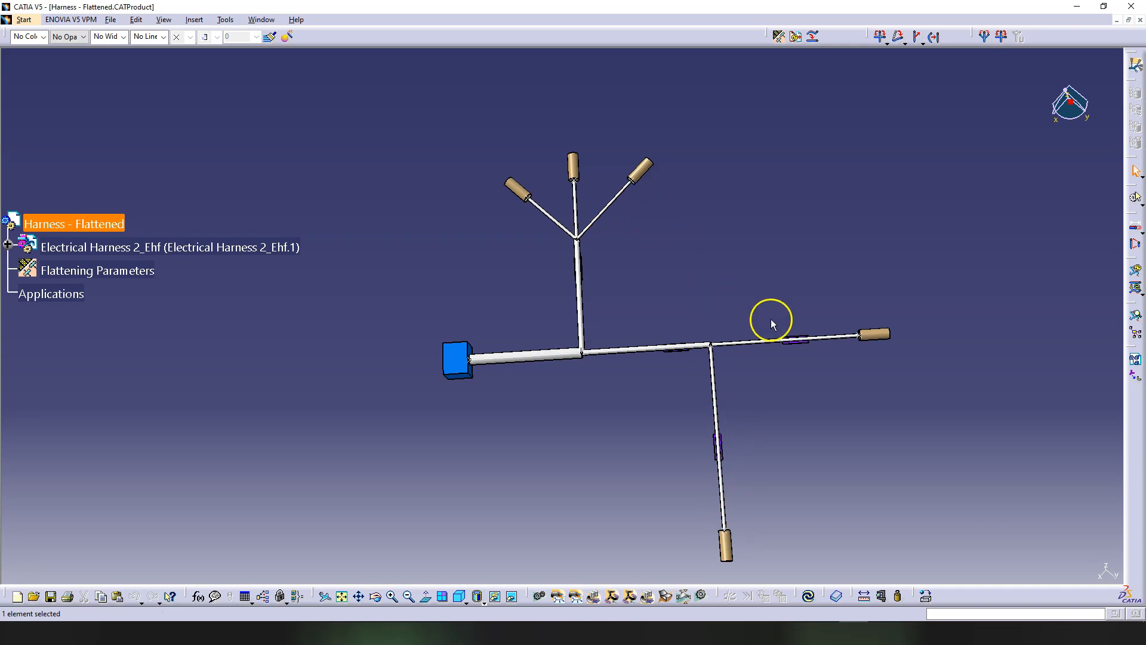
pyautogui.moveTo(746, 455)
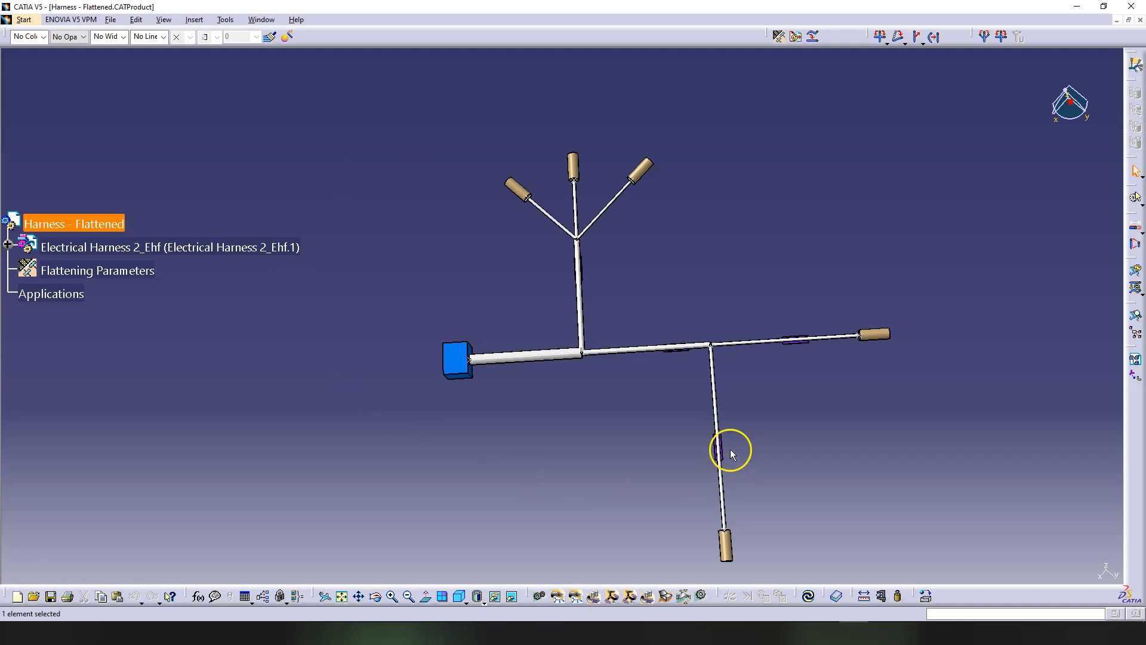
pyautogui.moveTo(875, 451)
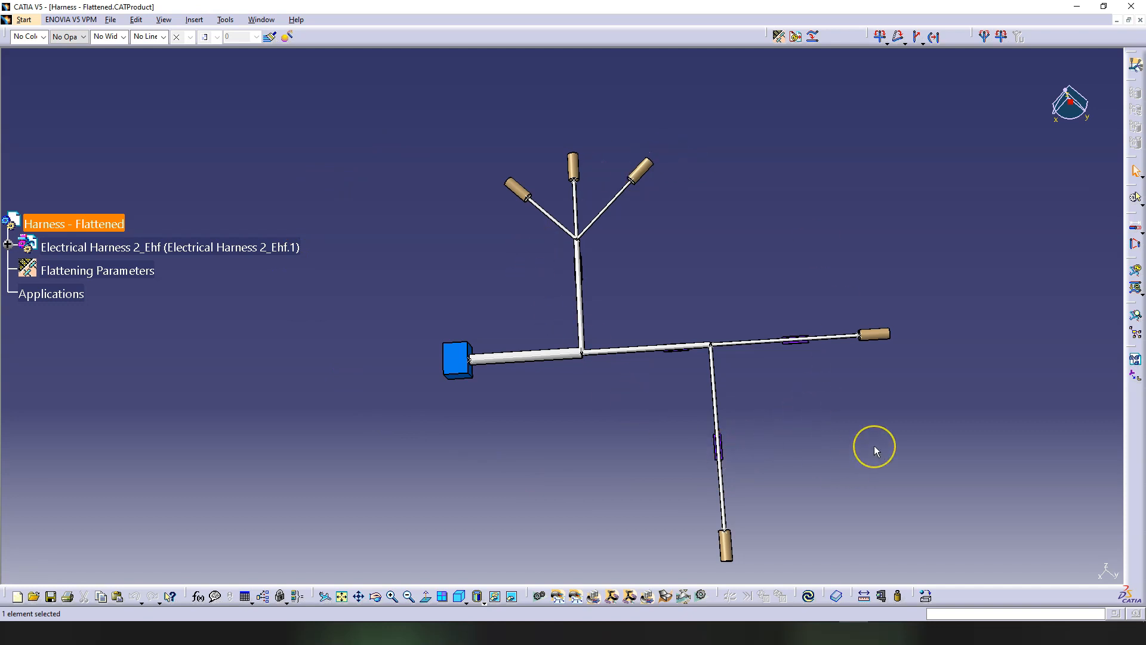
pyautogui.moveTo(865, 437)
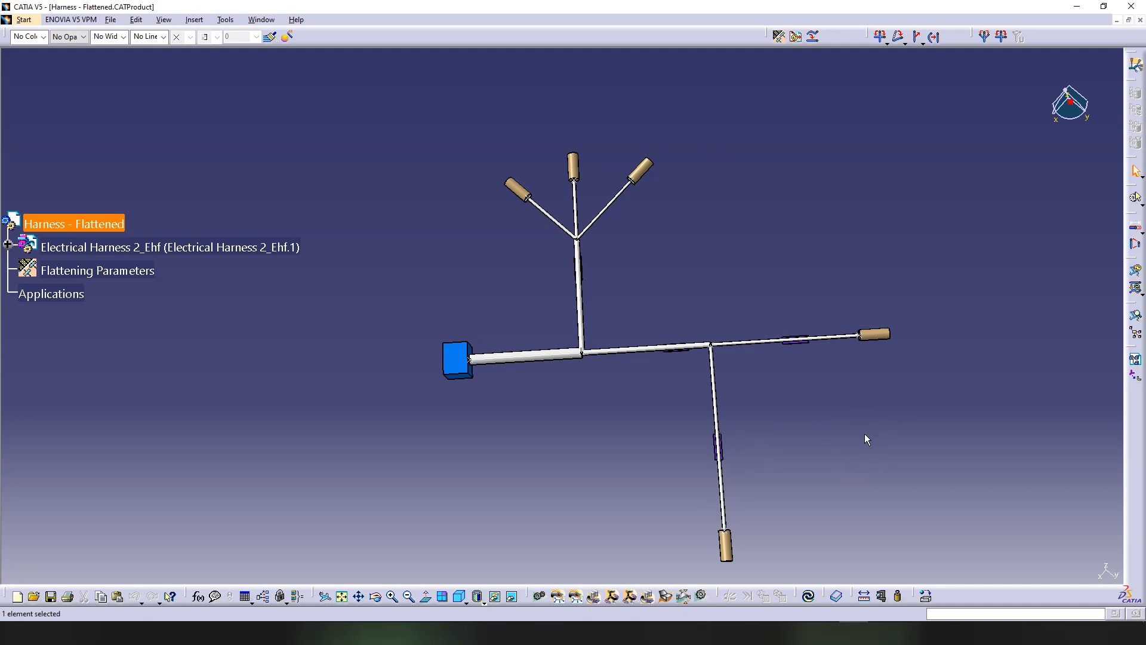
pyautogui.moveTo(81, 223)
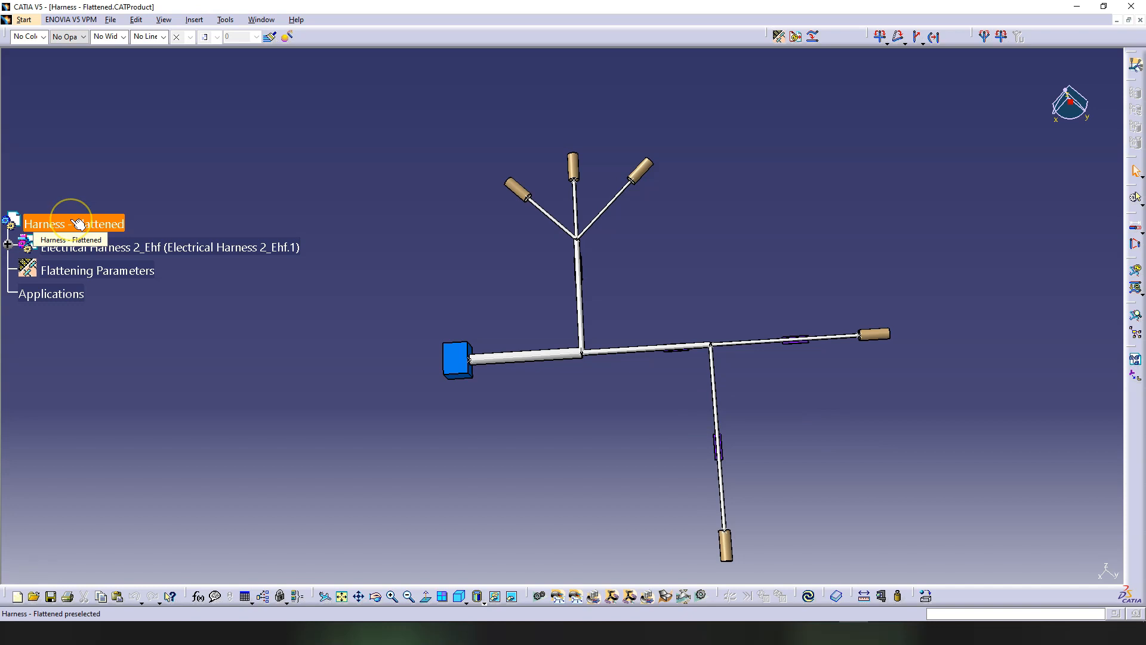
pyautogui.click(73, 223)
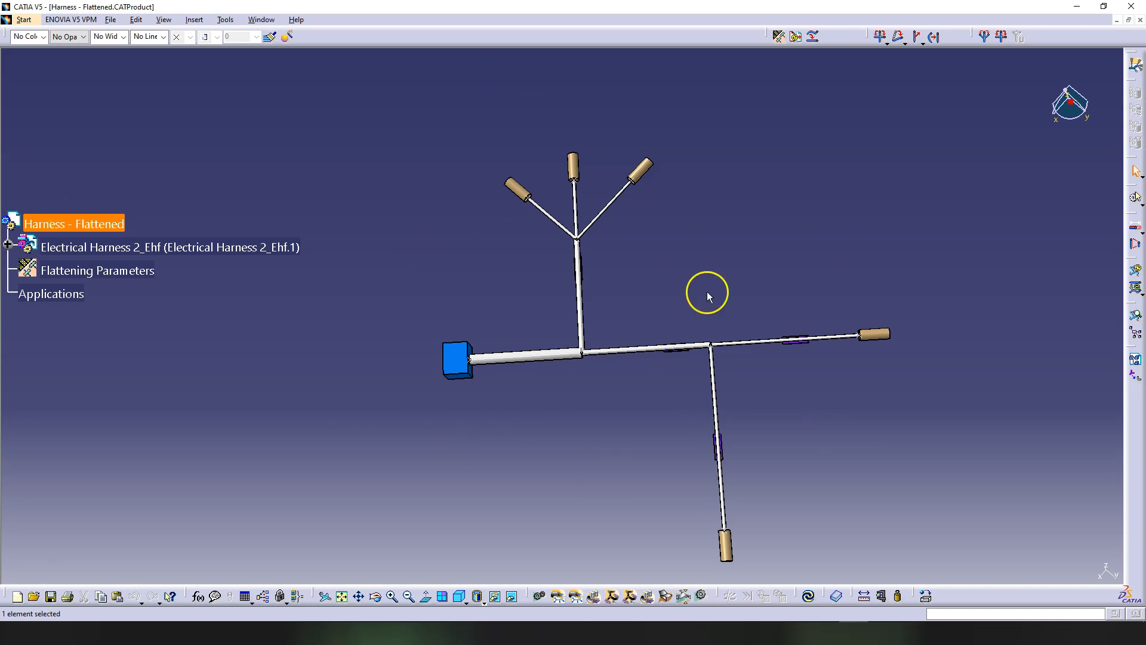